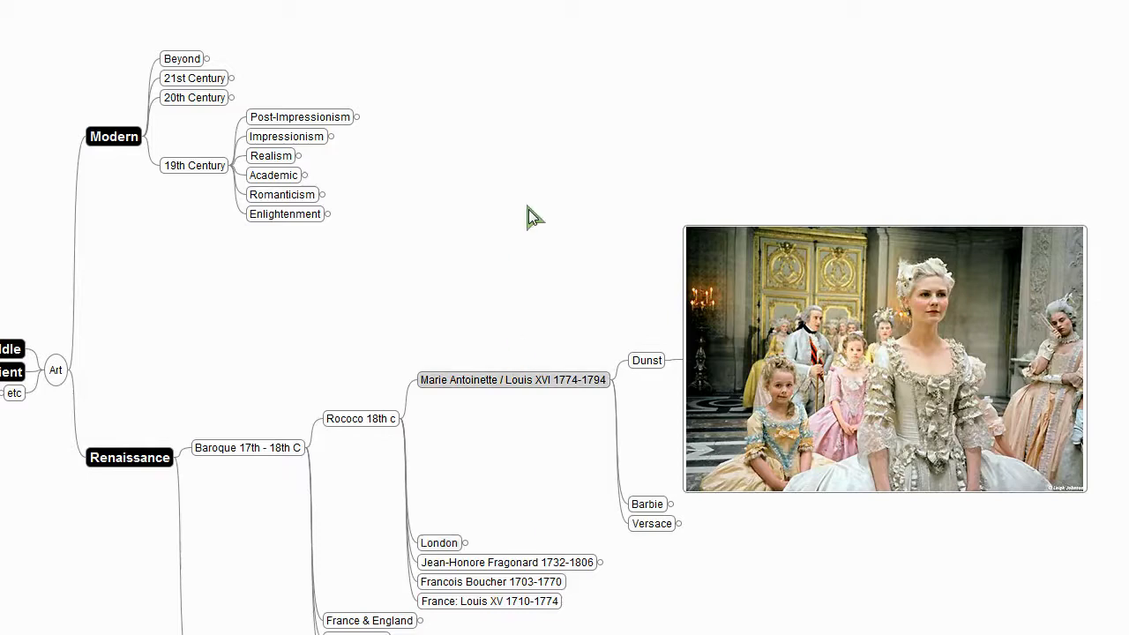
mouse_move(564, 219)
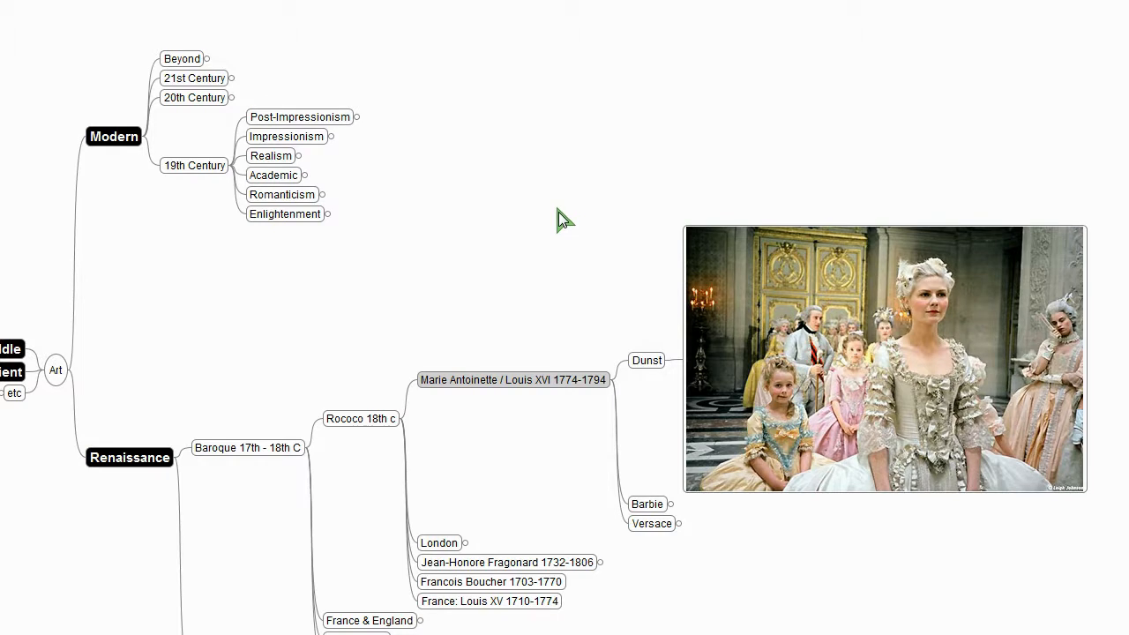
mouse_move(827, 296)
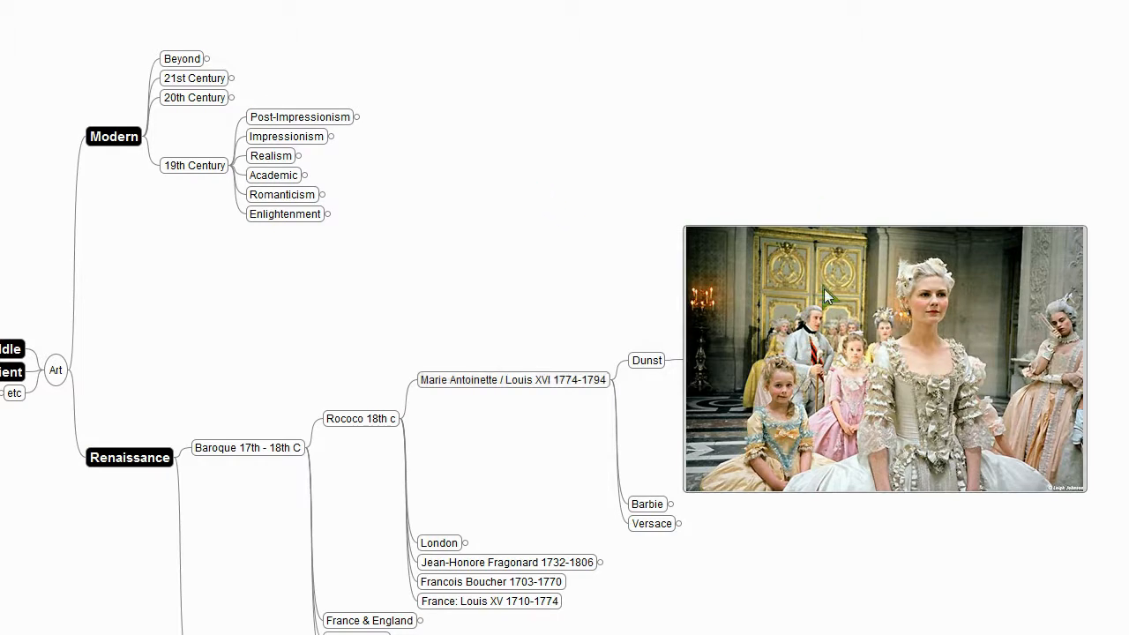
mouse_move(480, 349)
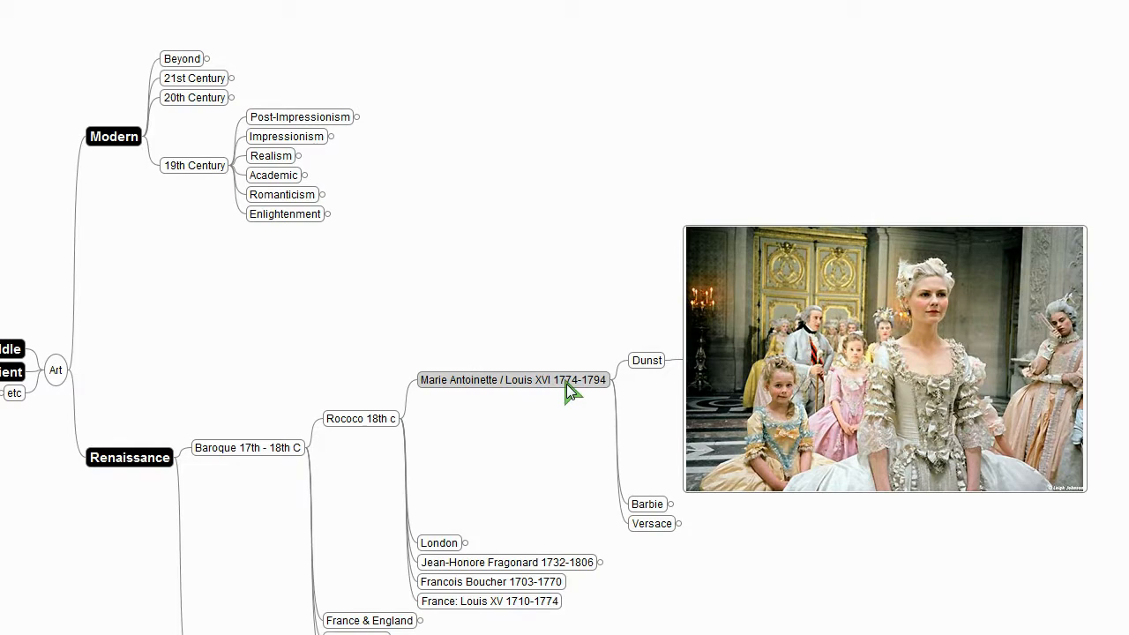
mouse_move(561, 392)
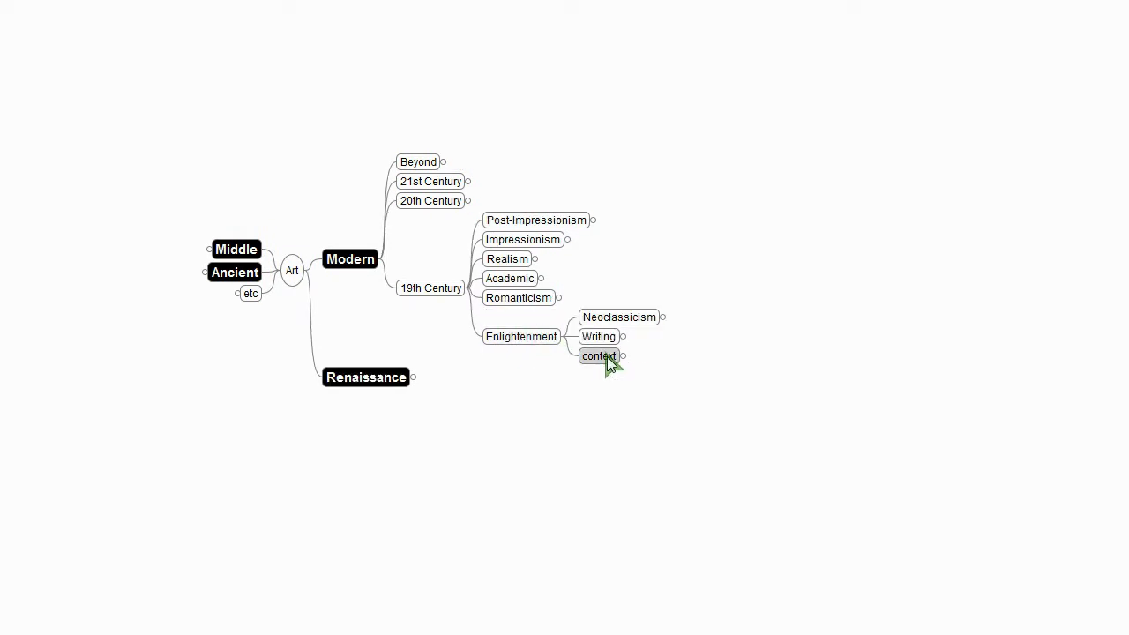
left_click(599, 356)
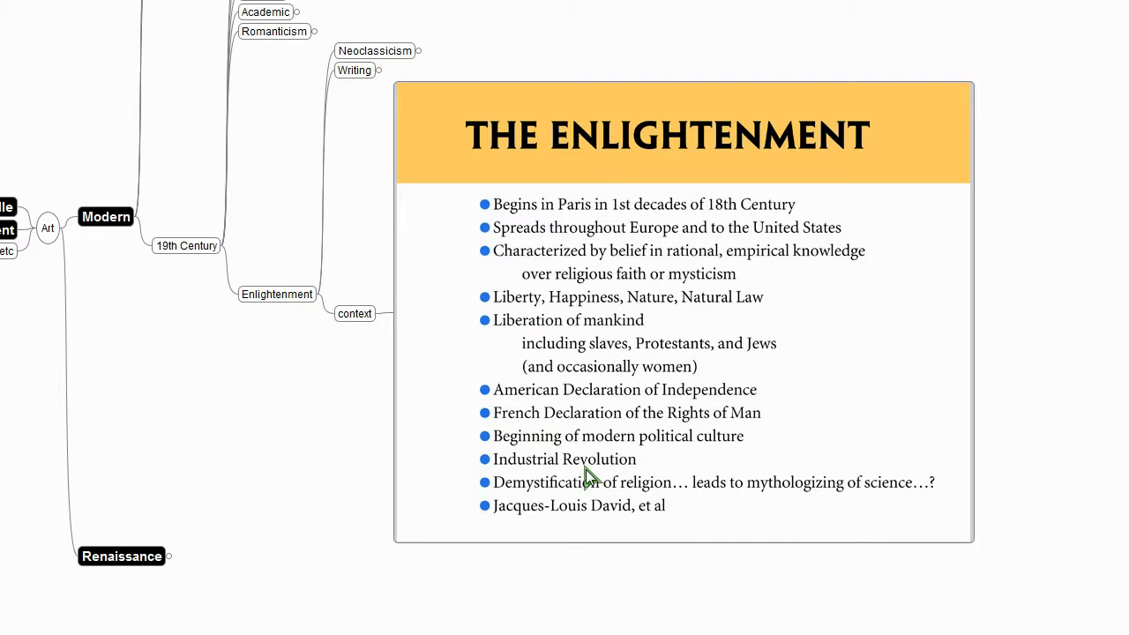
mouse_move(532, 531)
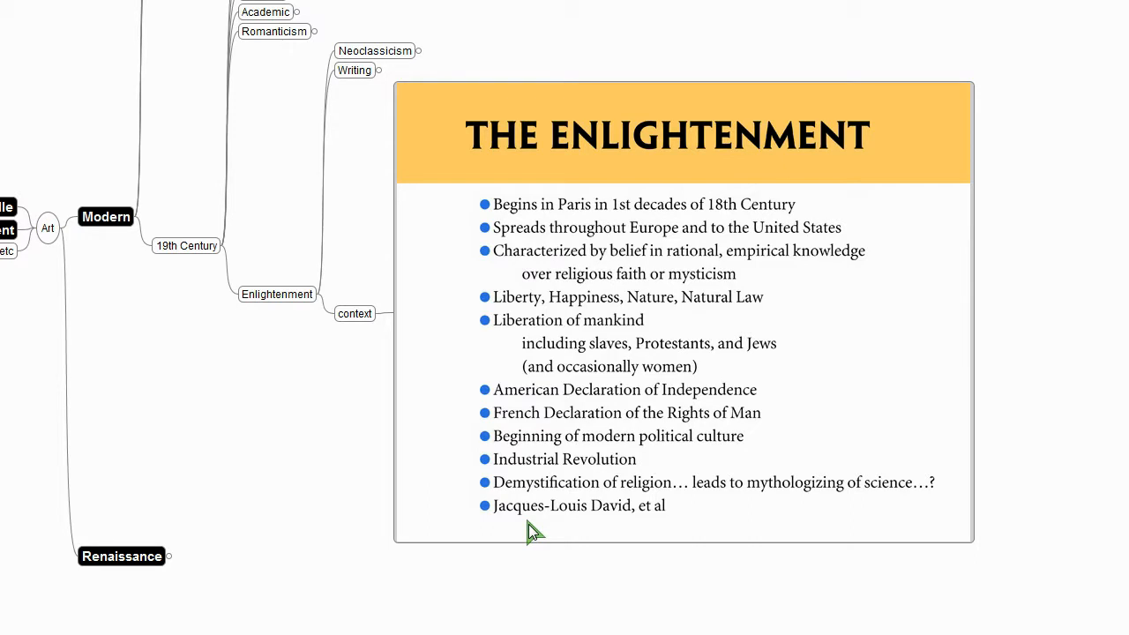
mouse_move(473, 538)
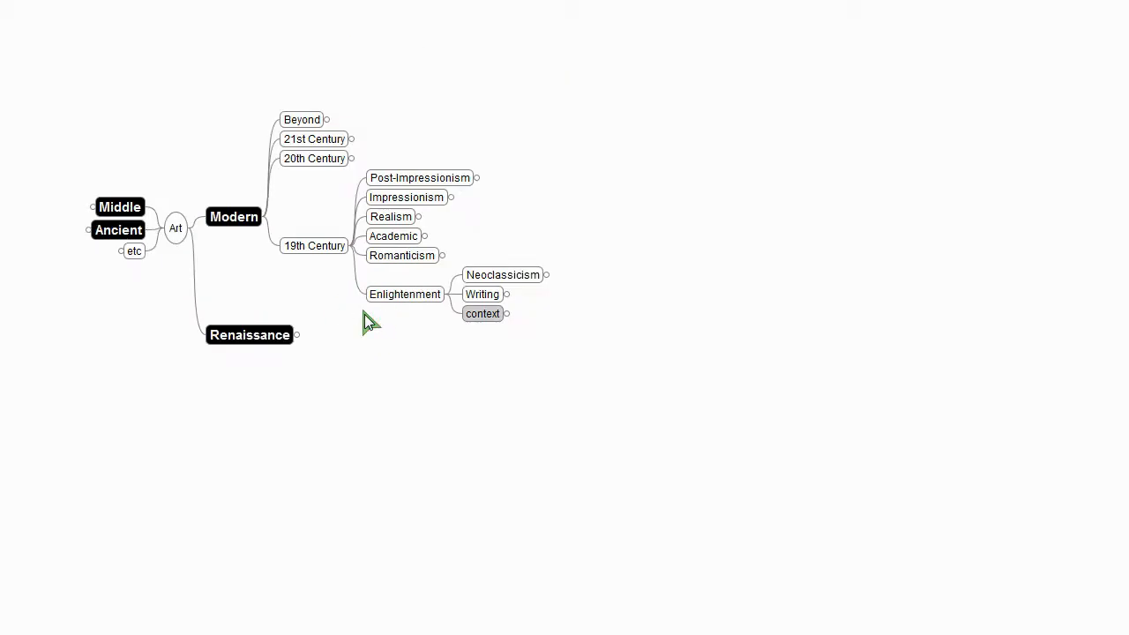
Step: Expand Writing to Diderot, Rousseau, Montesquieu and the Encyclopédie 1751-1772 notes
left_click(482, 293)
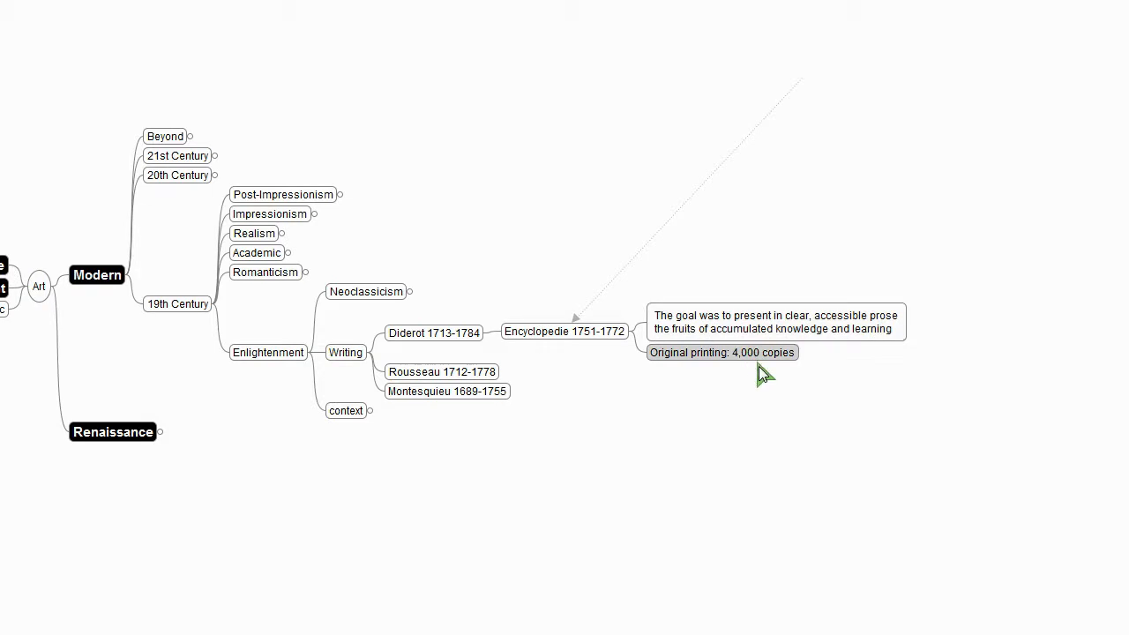
mouse_move(794, 414)
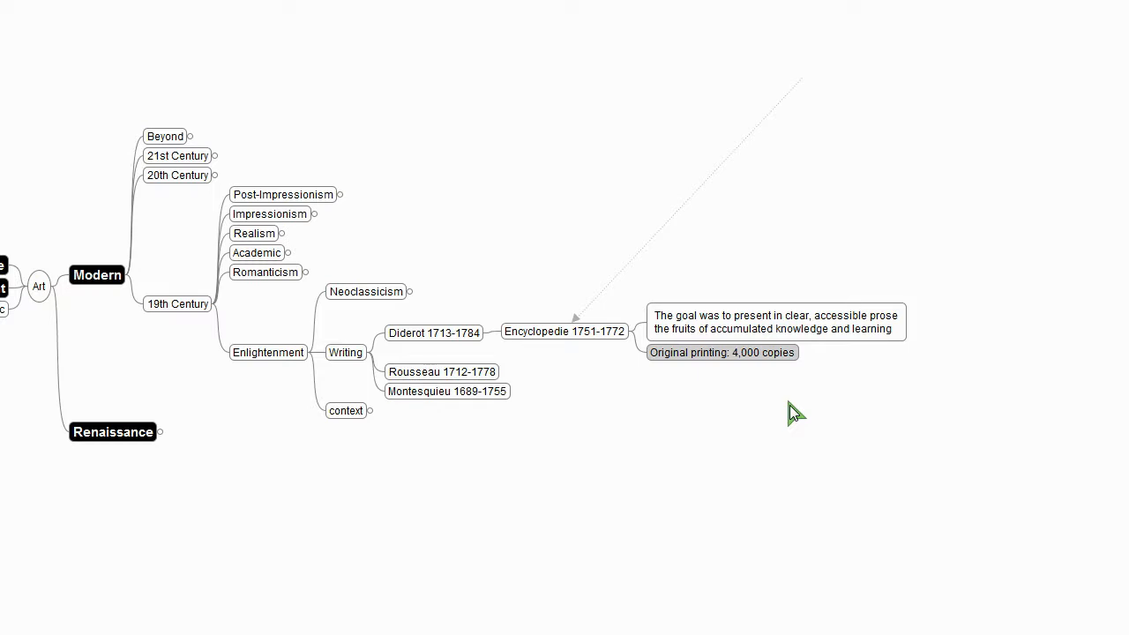
mouse_move(543, 362)
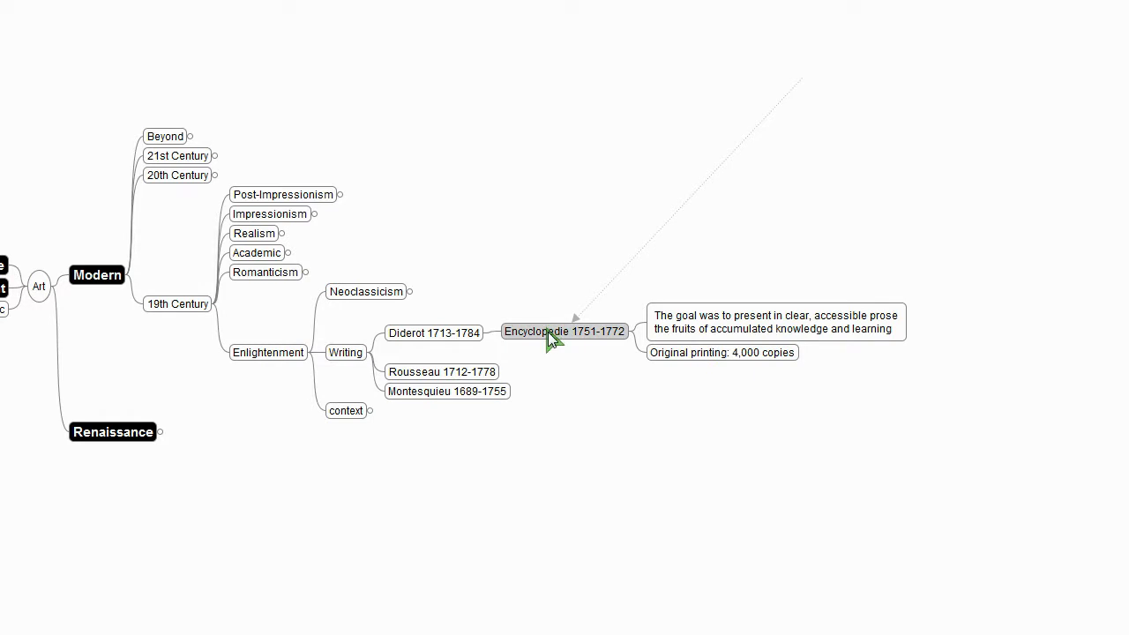
mouse_move(572, 393)
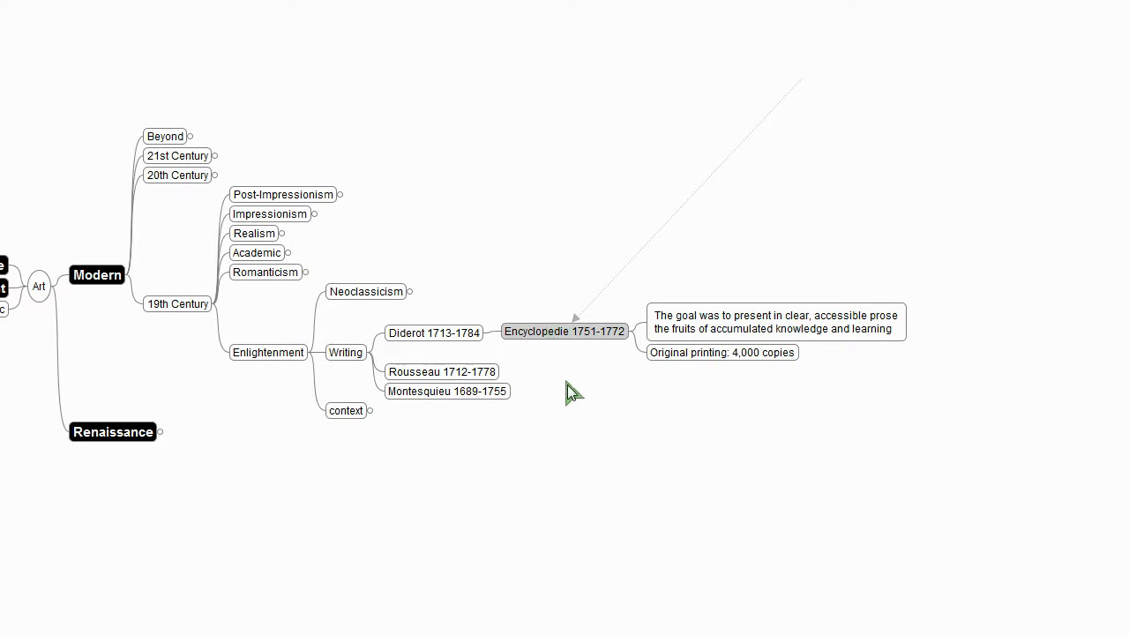
mouse_move(529, 256)
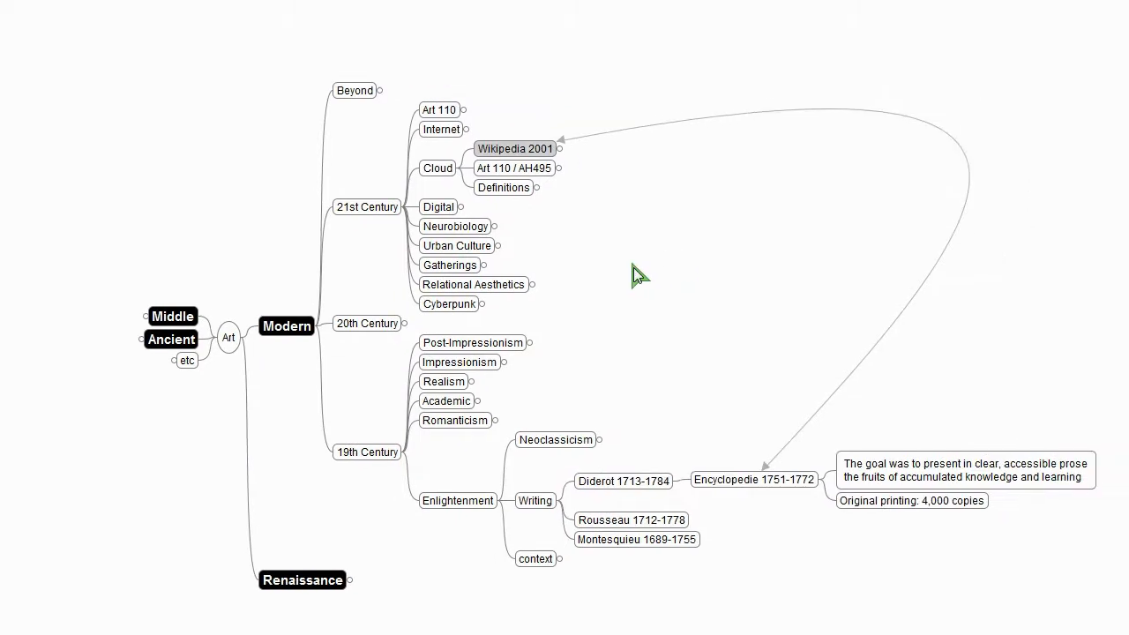
Step: Expand Wikipedia 2001 to its article count, Britannica comparison, SpaceDock and founders notes
left_click(557, 148)
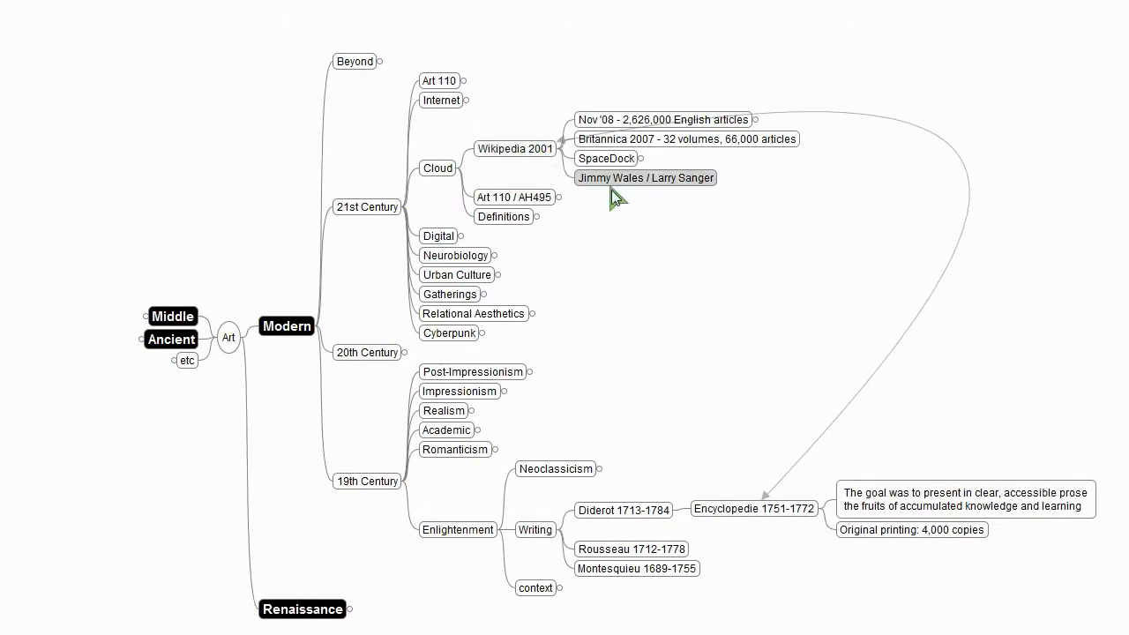
left_click(515, 197)
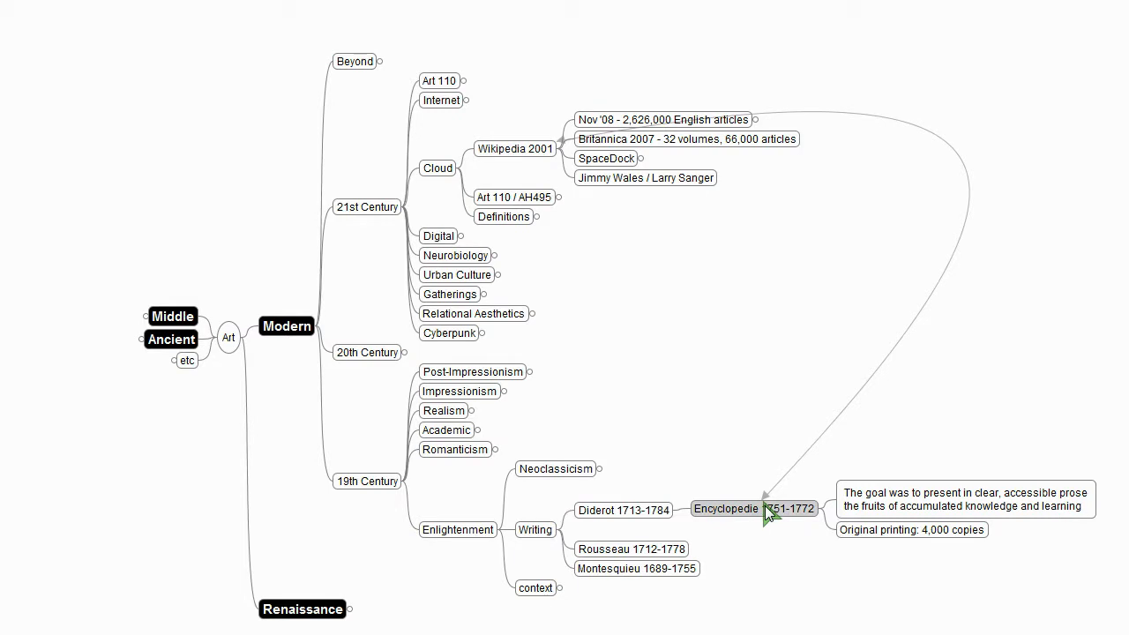
mouse_move(1032, 511)
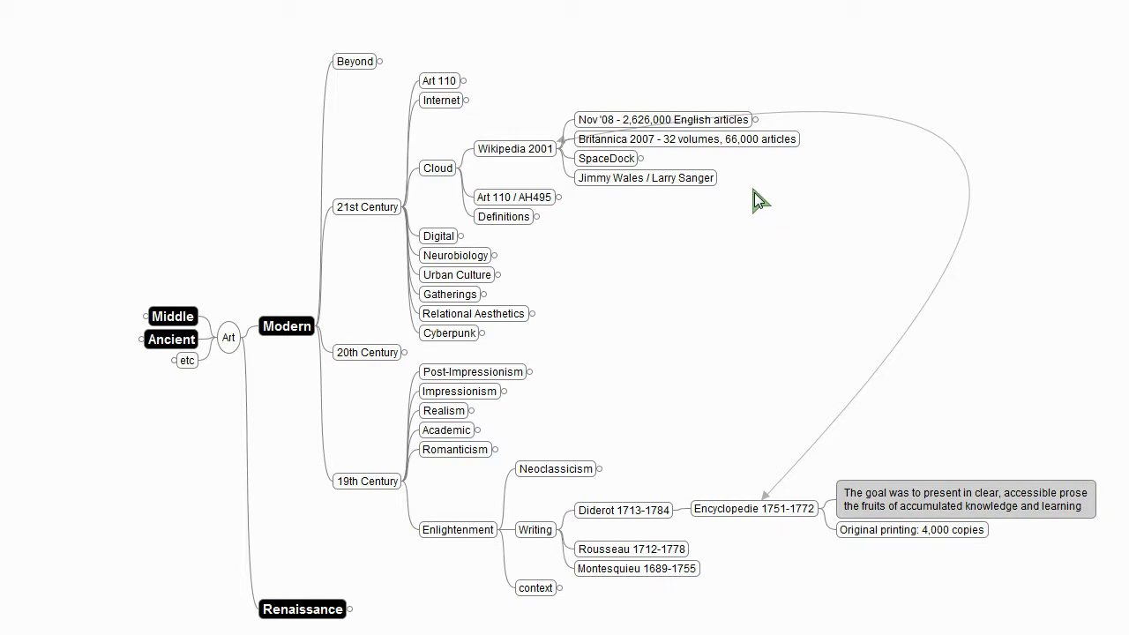
mouse_move(754, 203)
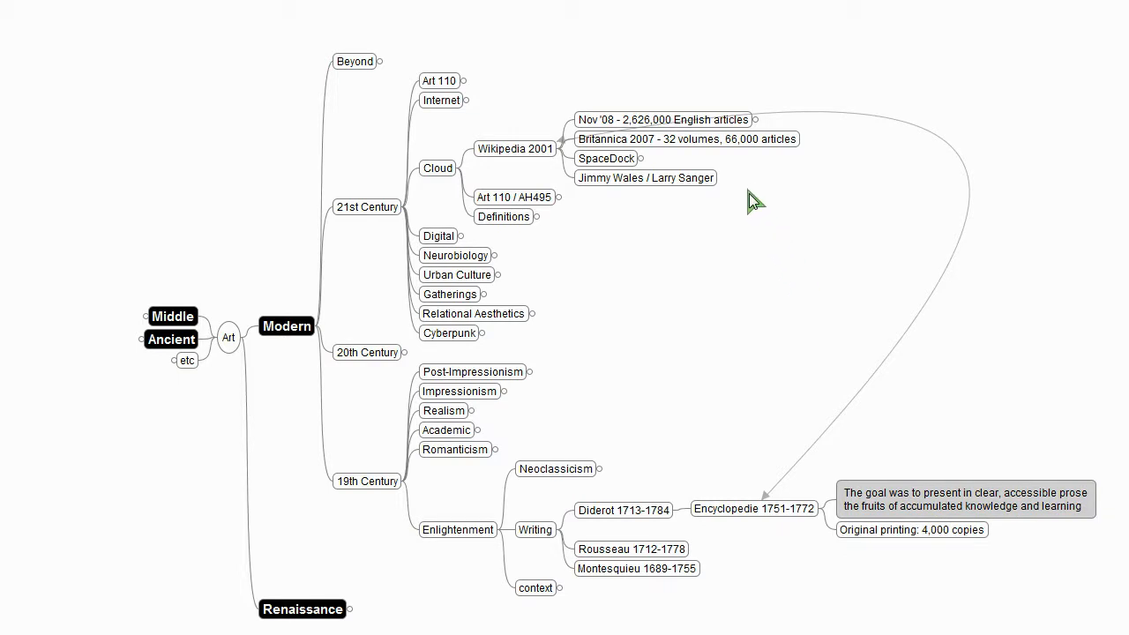
mouse_move(723, 193)
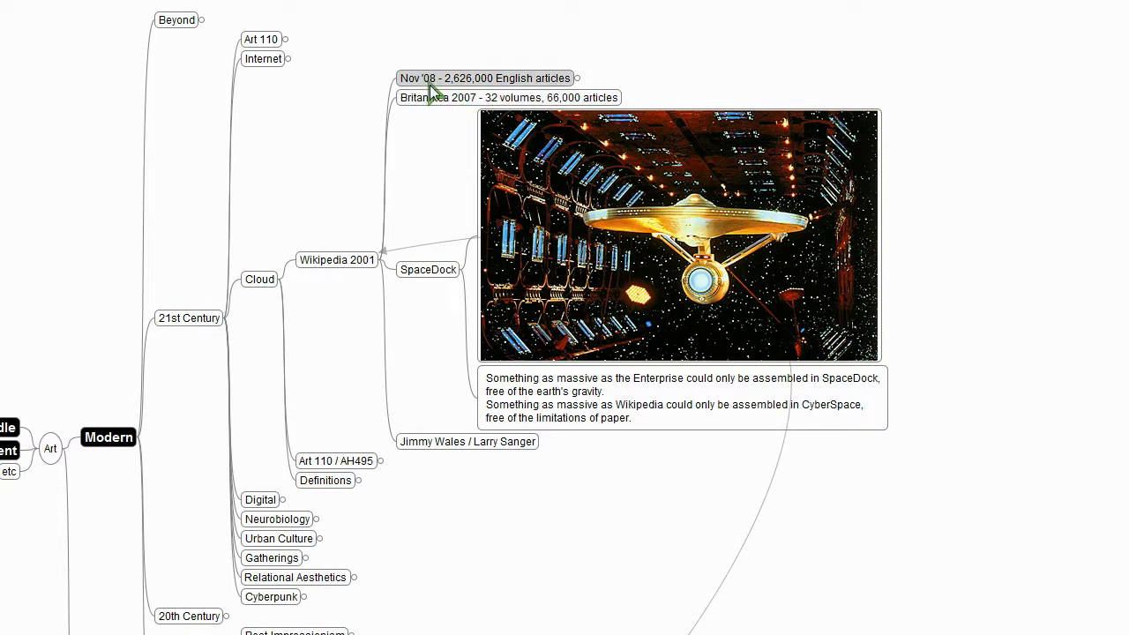
mouse_move(473, 85)
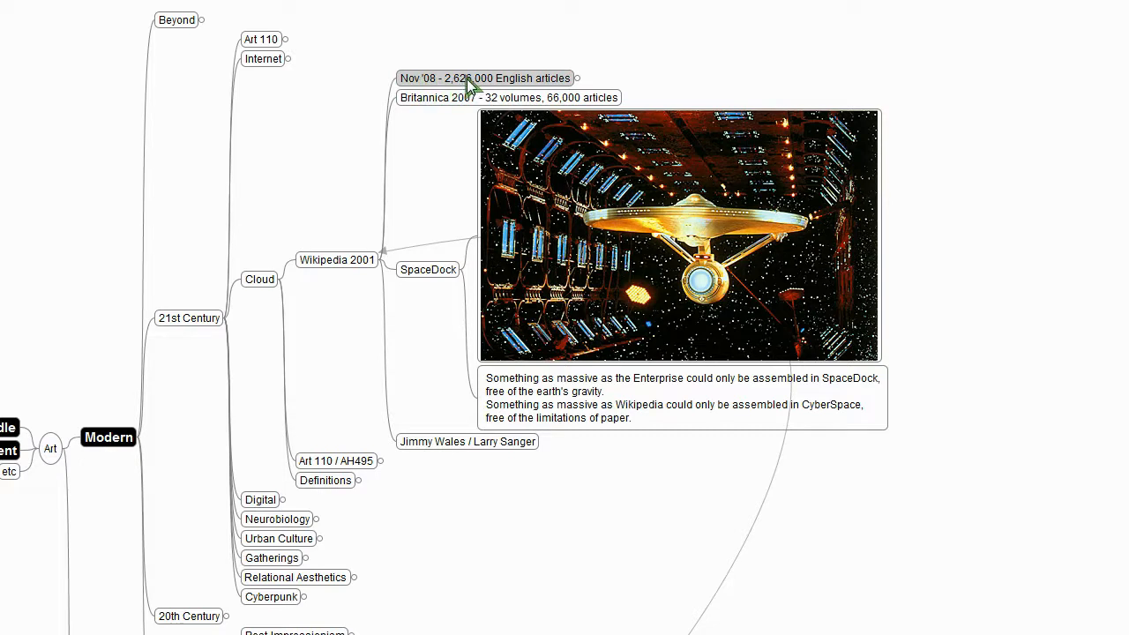
mouse_move(472, 85)
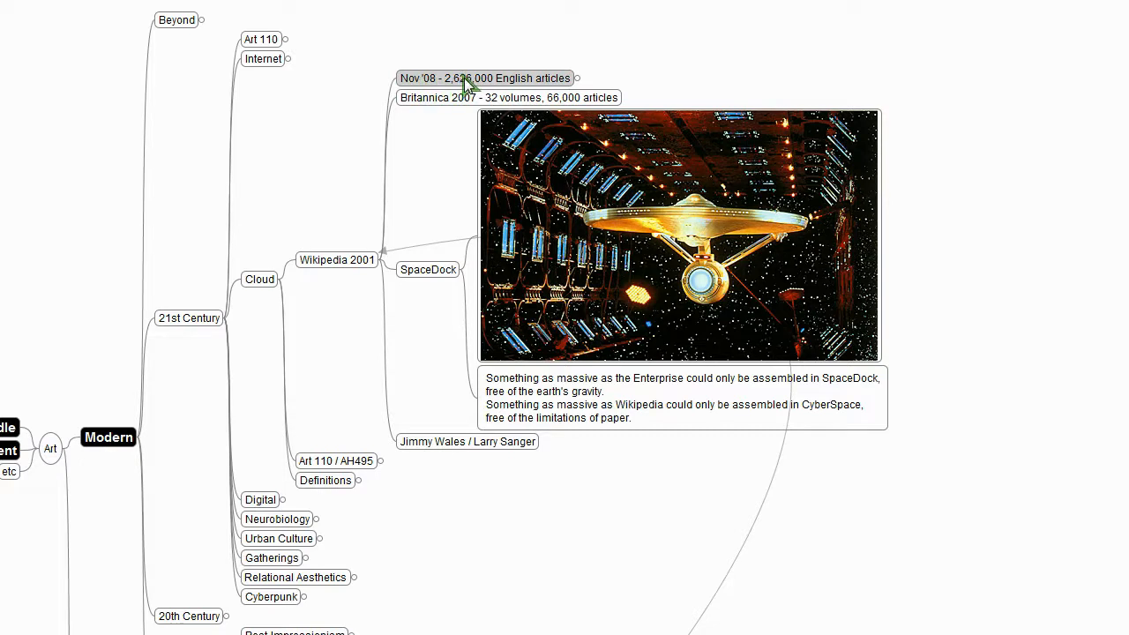
mouse_move(714, 265)
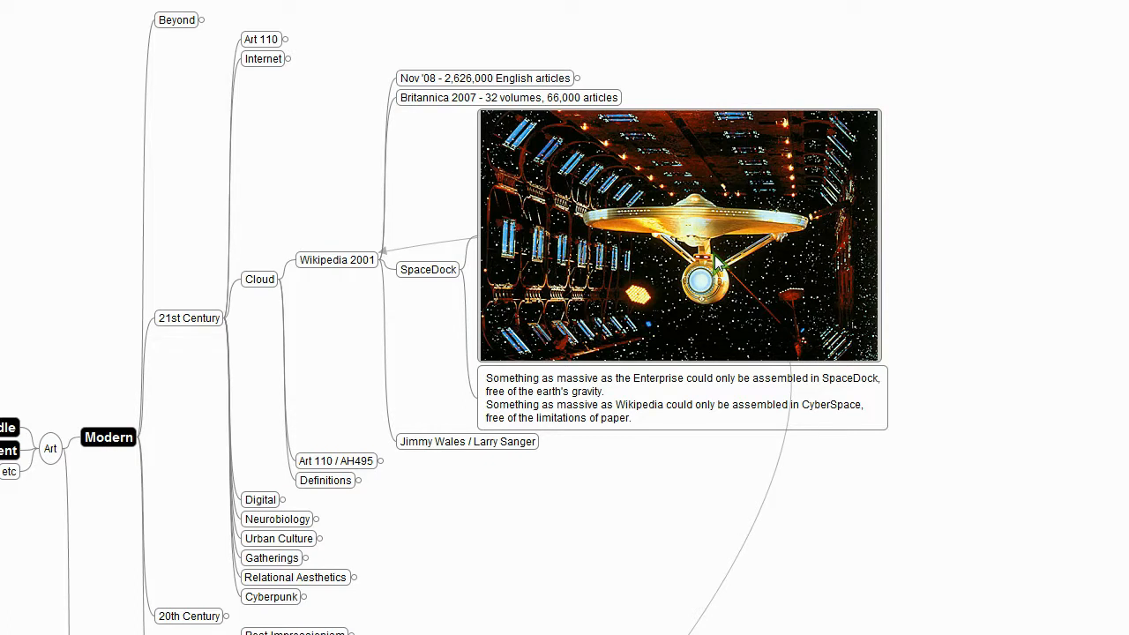
mouse_move(960, 272)
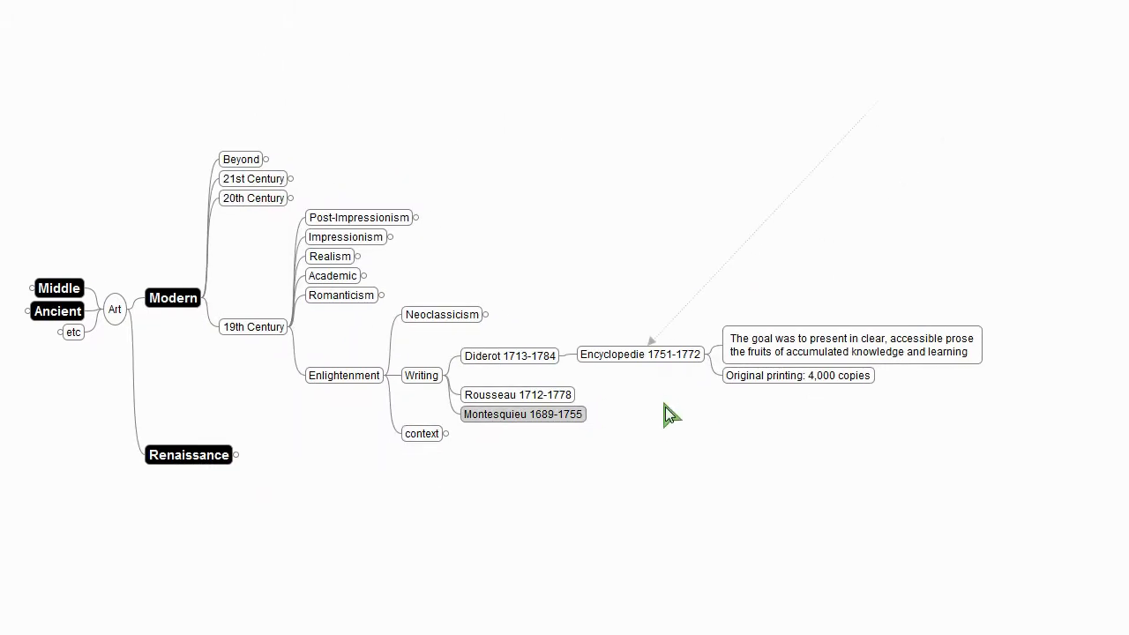
Step: Expand Neoclassicism to its three artists and open the first artist's topic
left_click(441, 314)
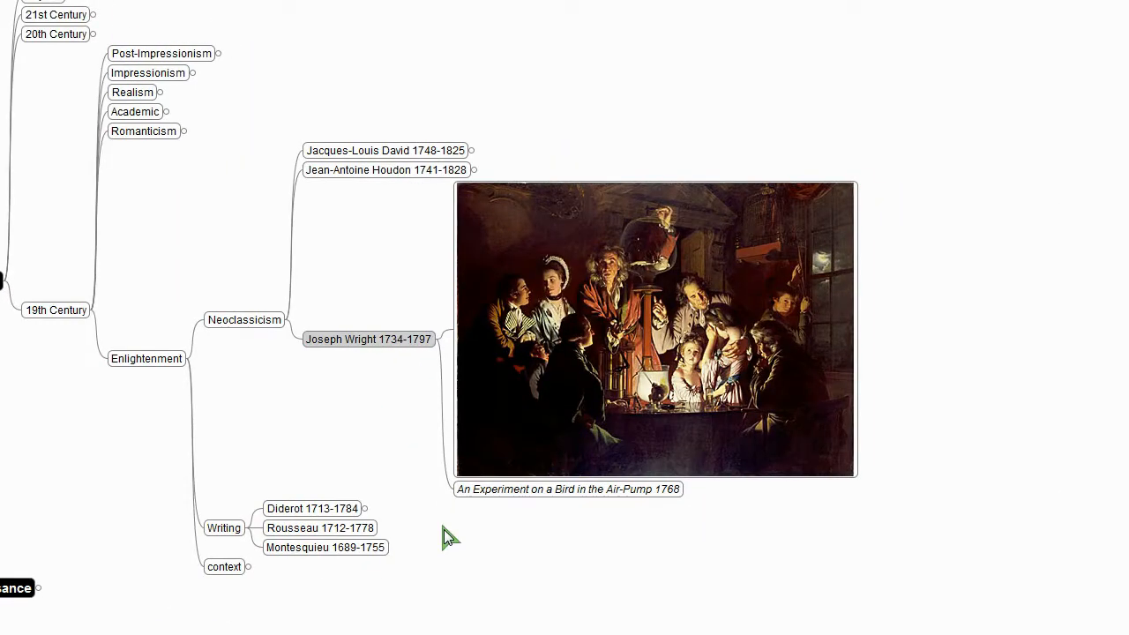
mouse_move(369, 398)
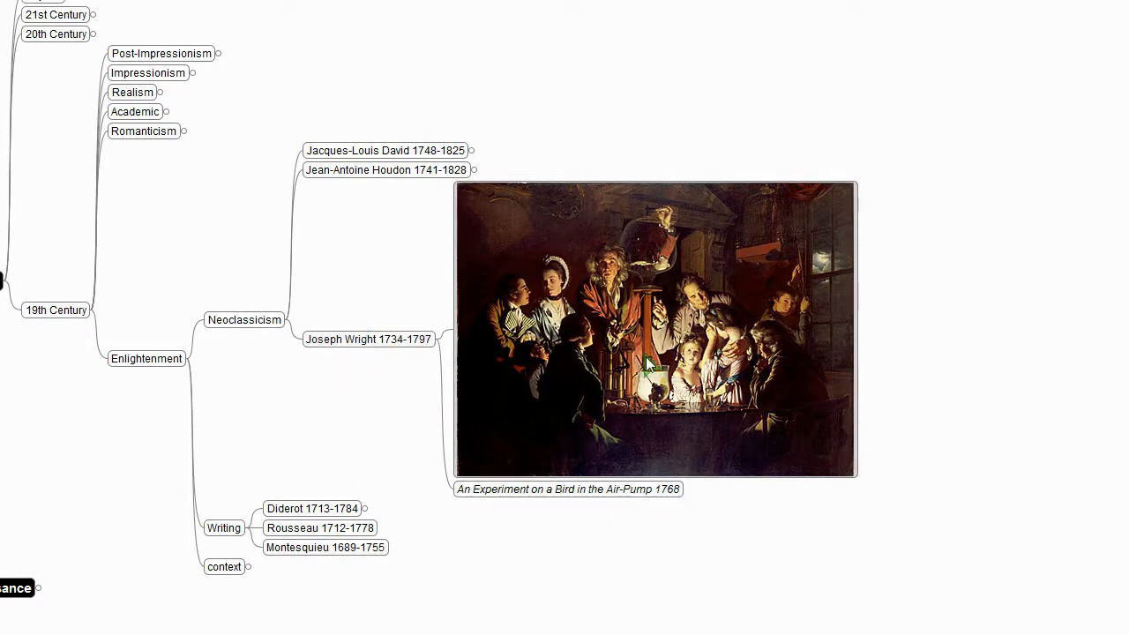
mouse_move(901, 353)
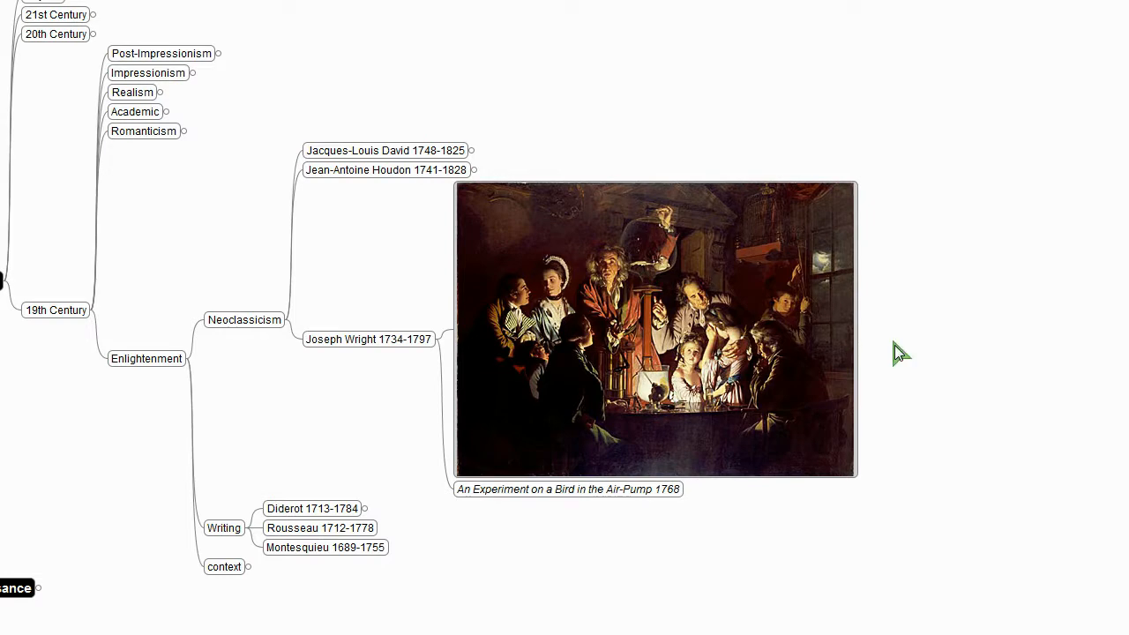
mouse_move(959, 349)
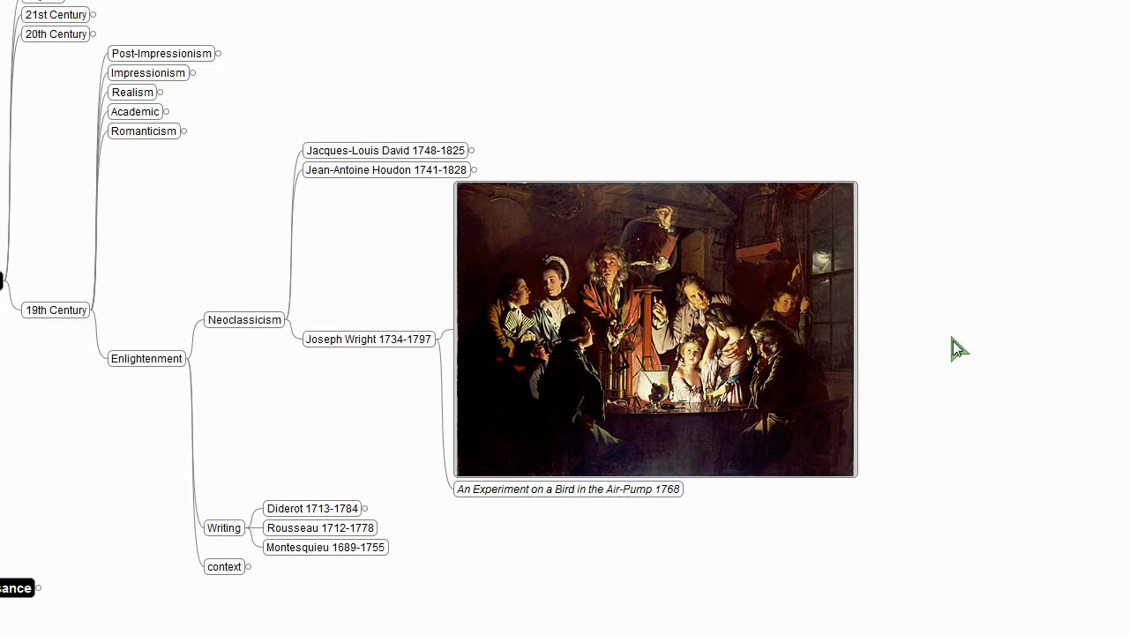
mouse_move(932, 331)
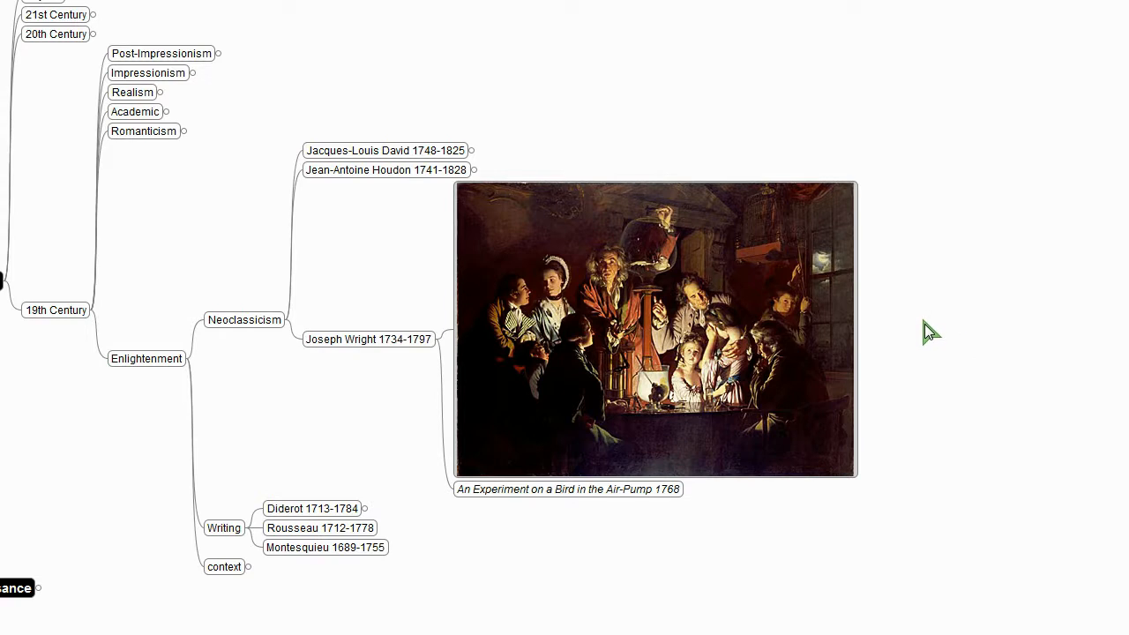
mouse_move(932, 326)
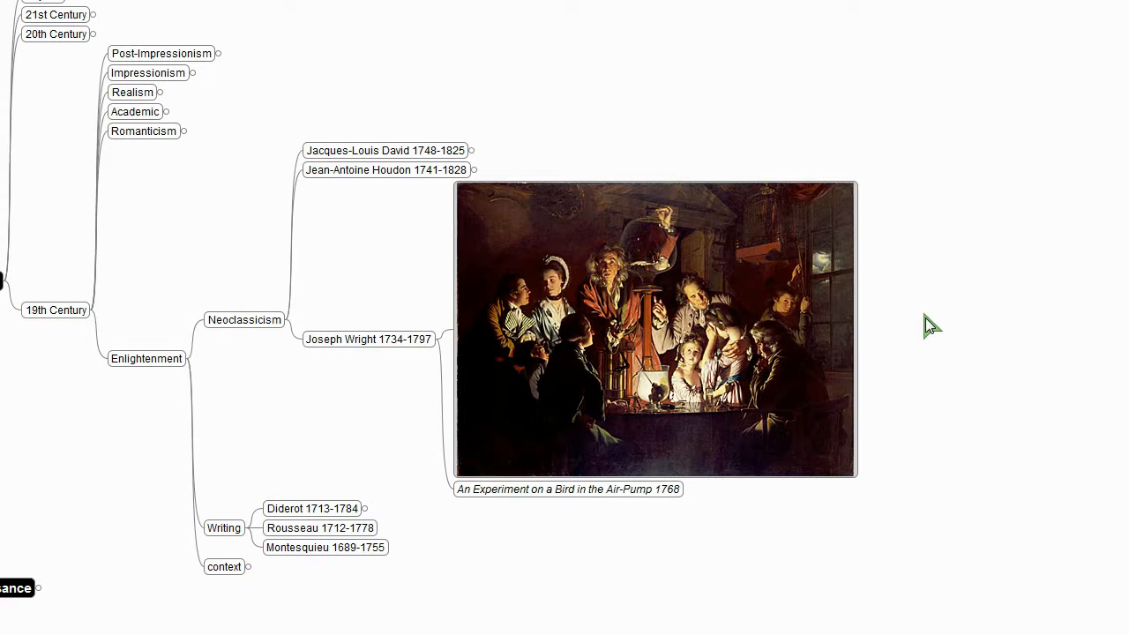
mouse_move(949, 319)
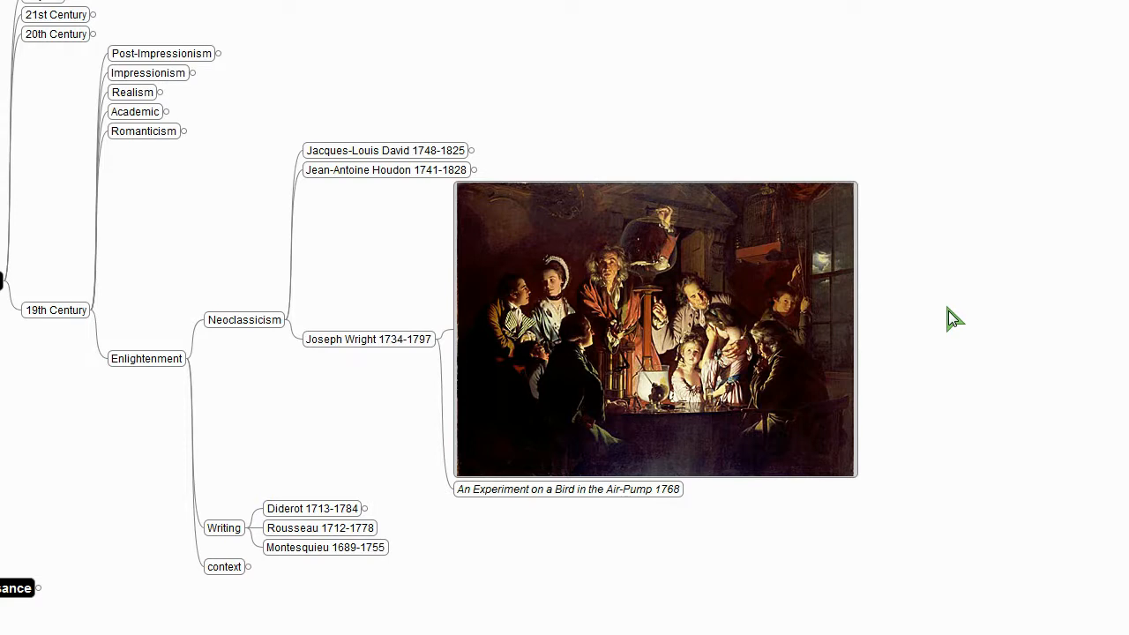
mouse_move(1001, 328)
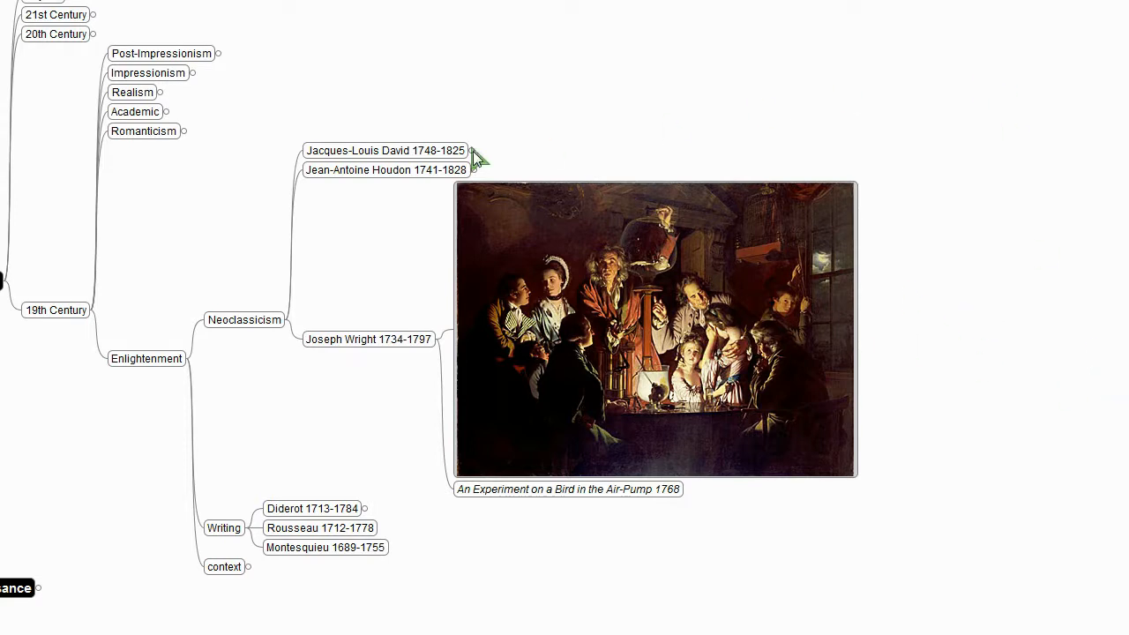
left_click(466, 150)
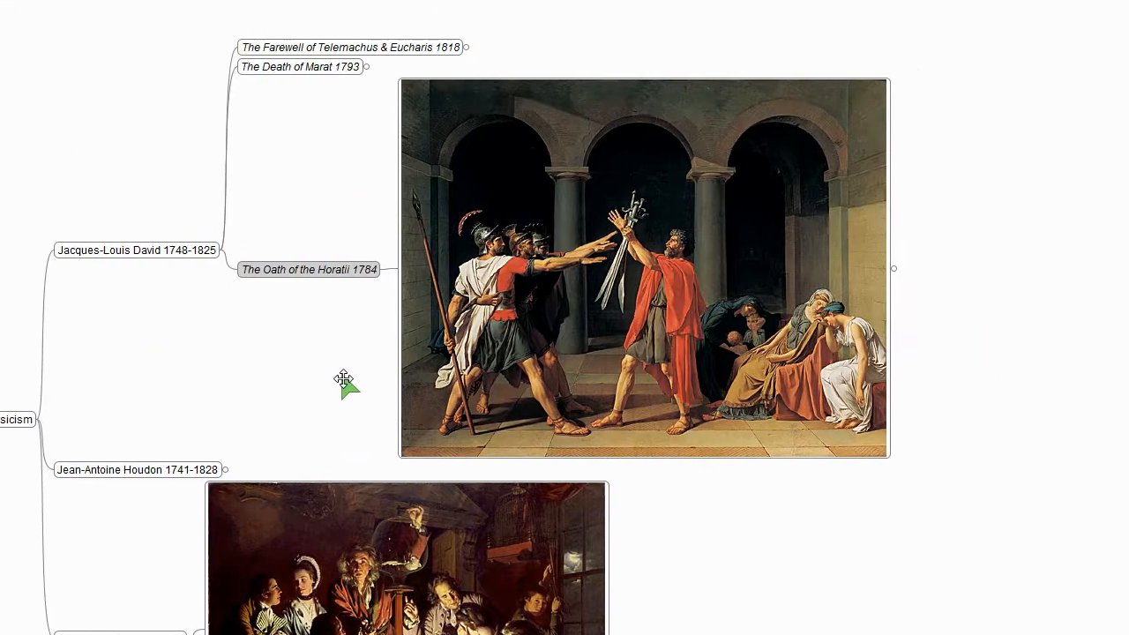
mouse_move(344, 386)
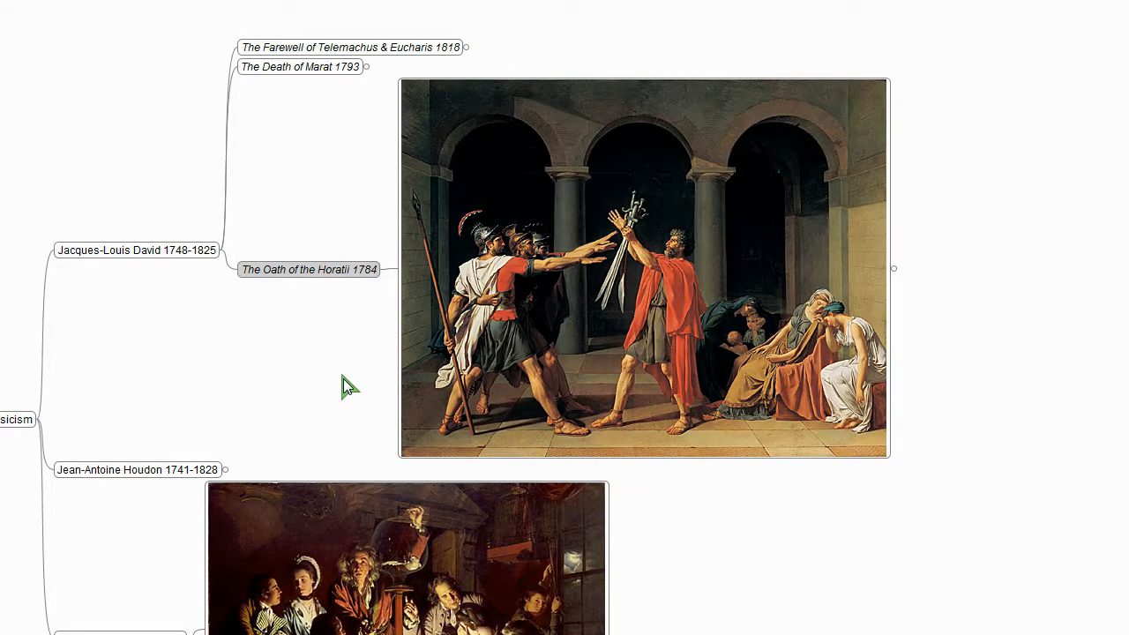
mouse_move(334, 385)
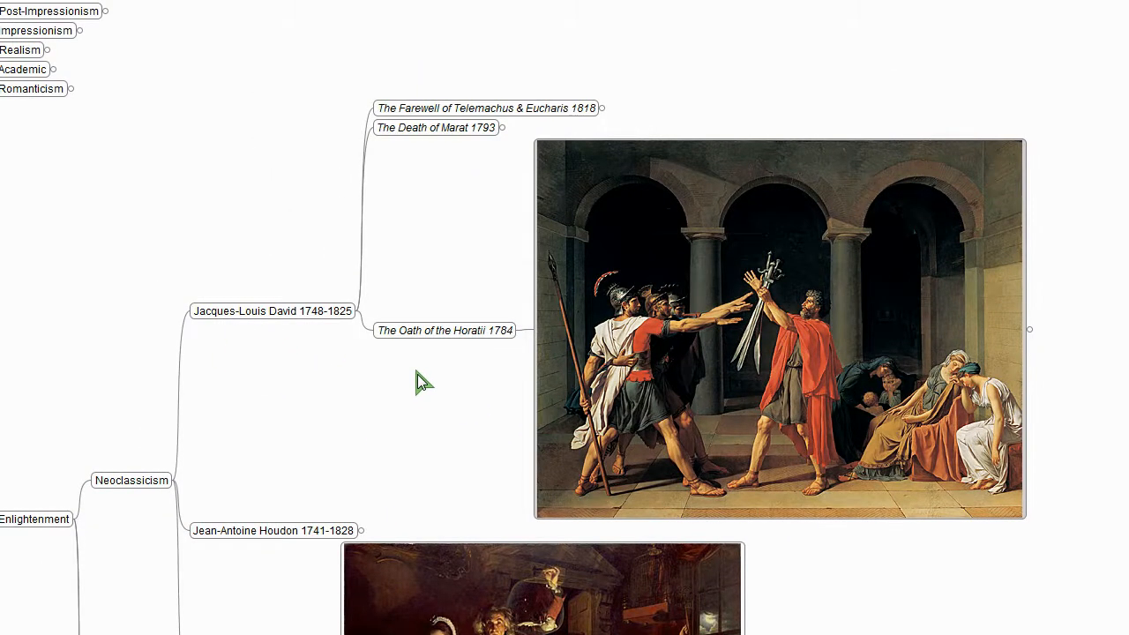
mouse_move(741, 370)
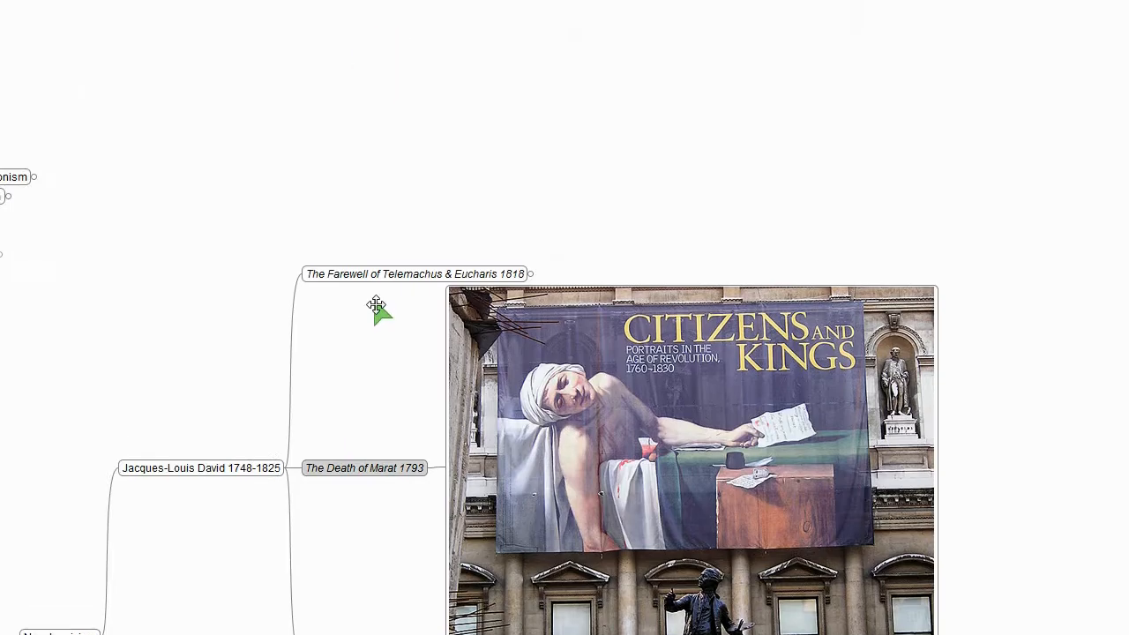
Step: Expand The Farewell of Telemachus & Eucharis 1818 to its painting and three subtopics
left_click(529, 274)
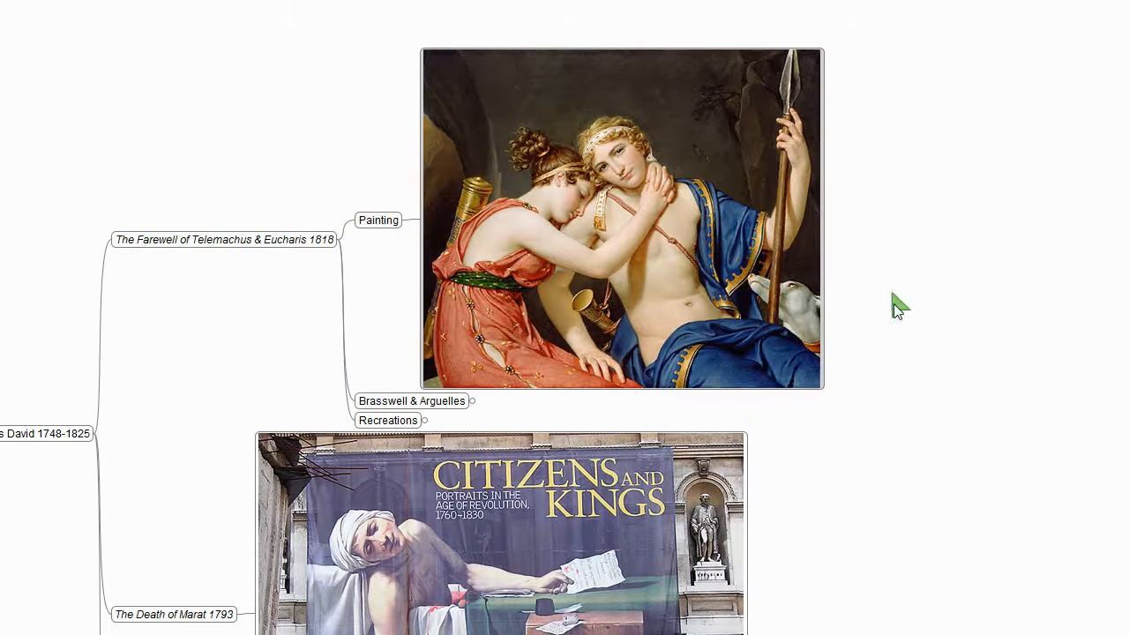
scroll("down", 3)
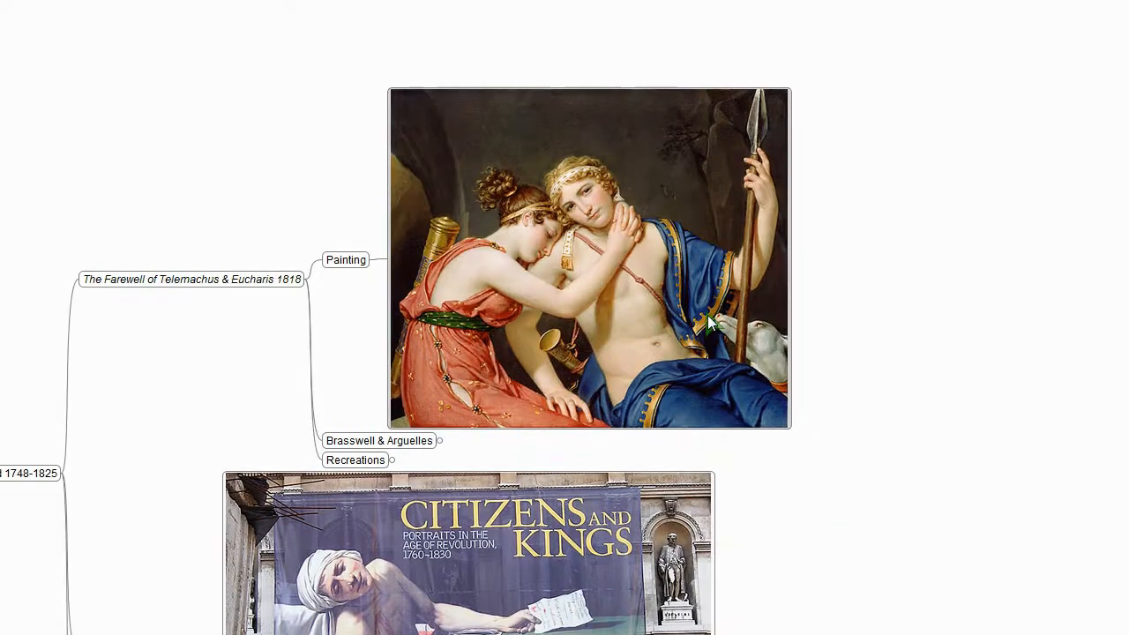
mouse_move(773, 455)
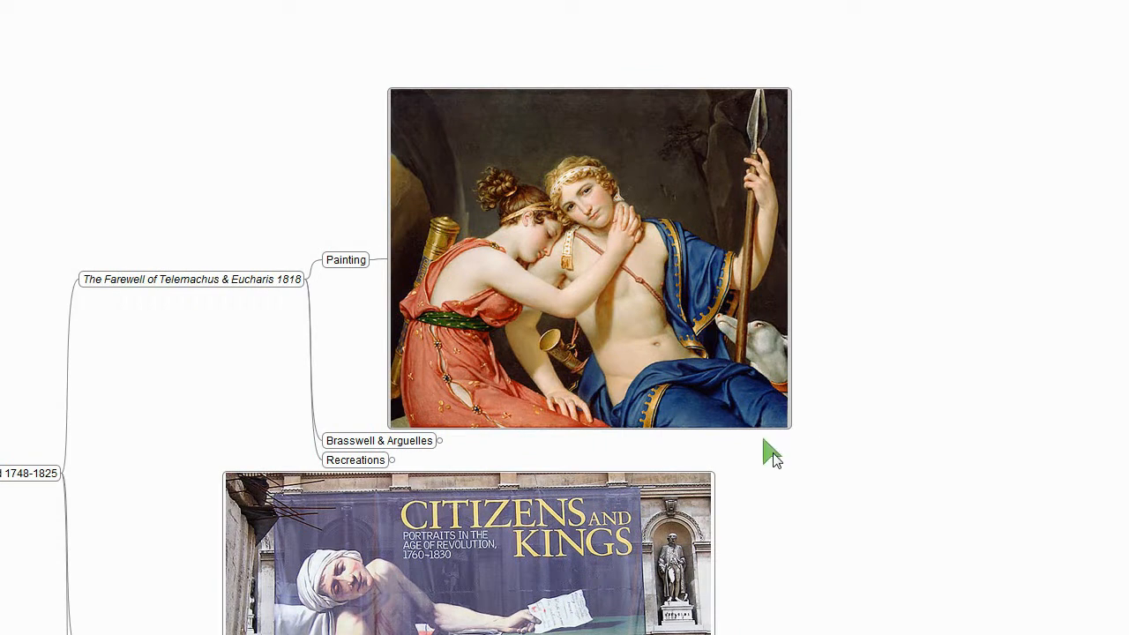
mouse_move(843, 550)
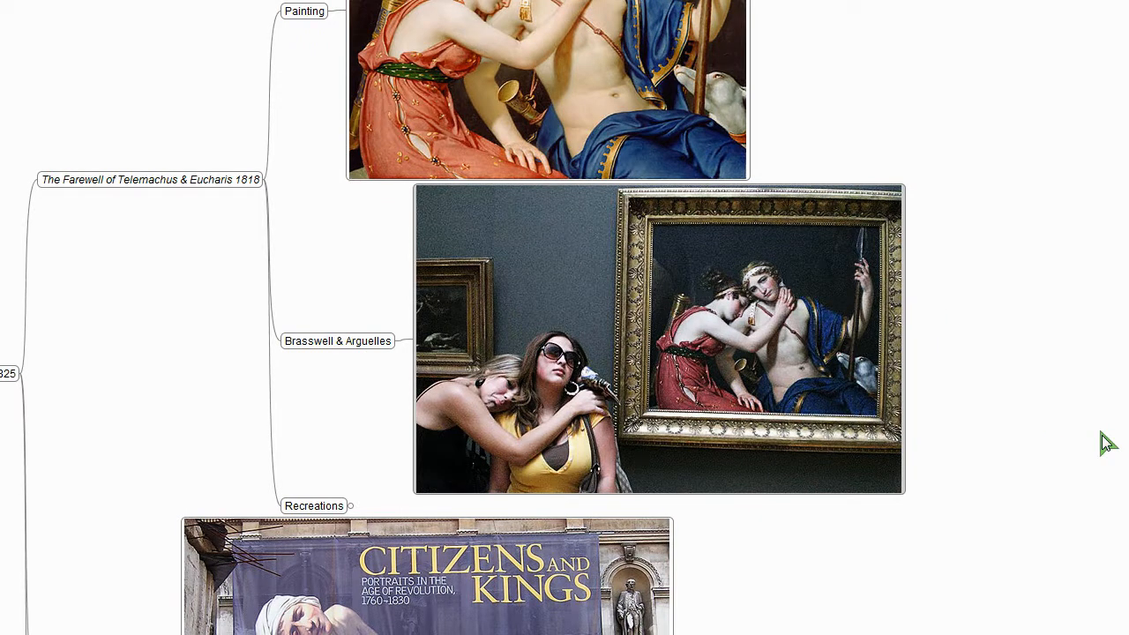
mouse_move(941, 381)
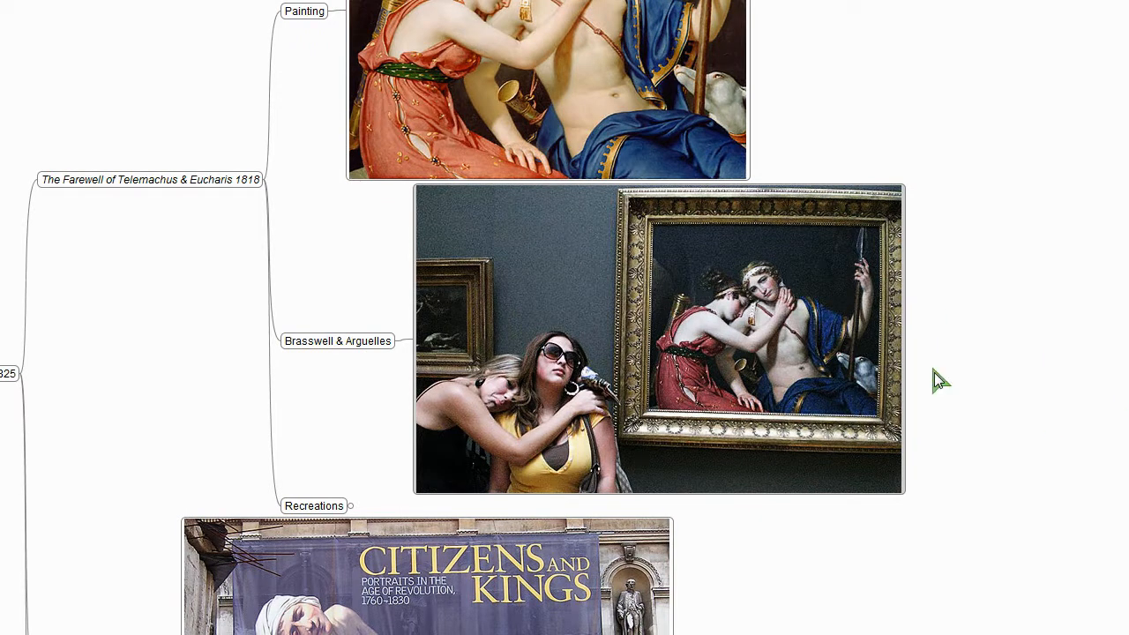
Step: Expand Recreations and view the Pham & Thang and Le & Park recreations
left_click(314, 504)
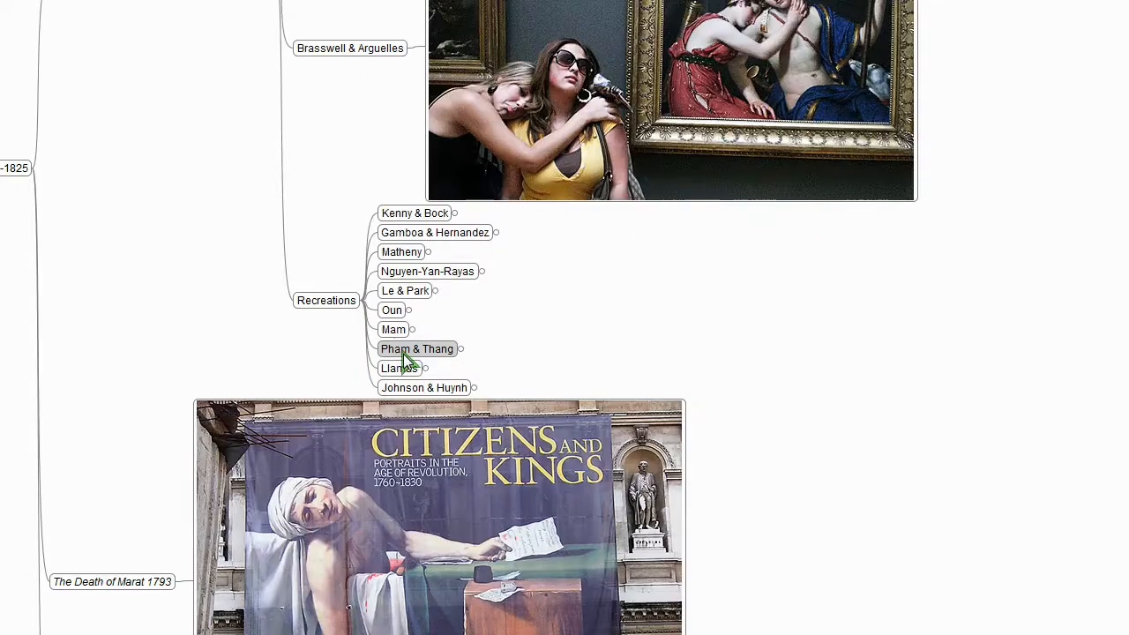
left_click(406, 353)
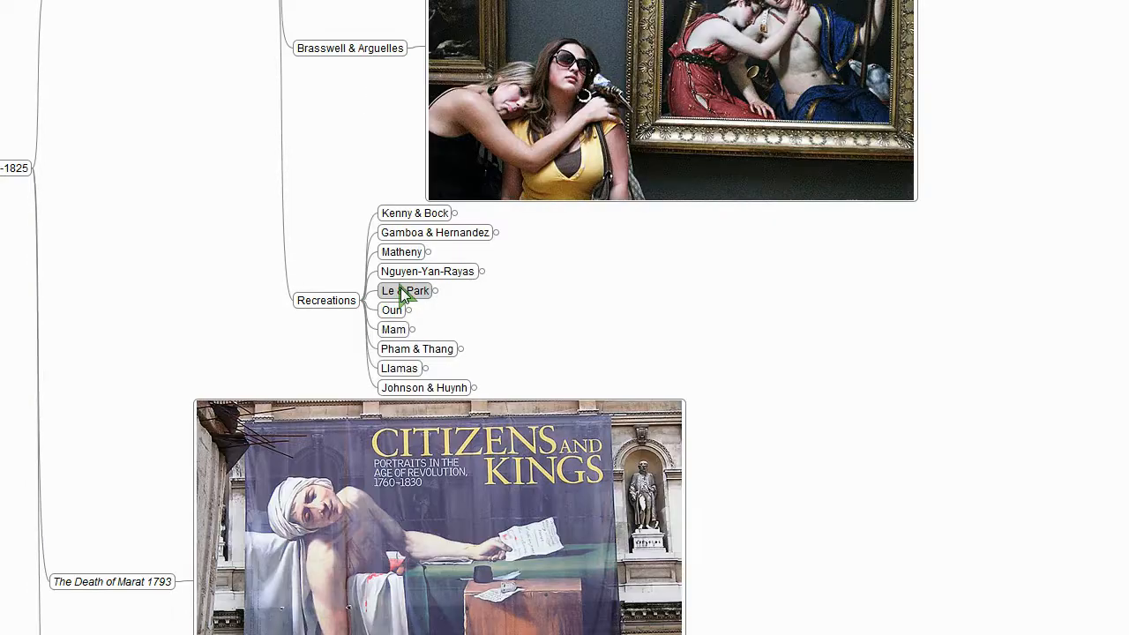
left_click(403, 289)
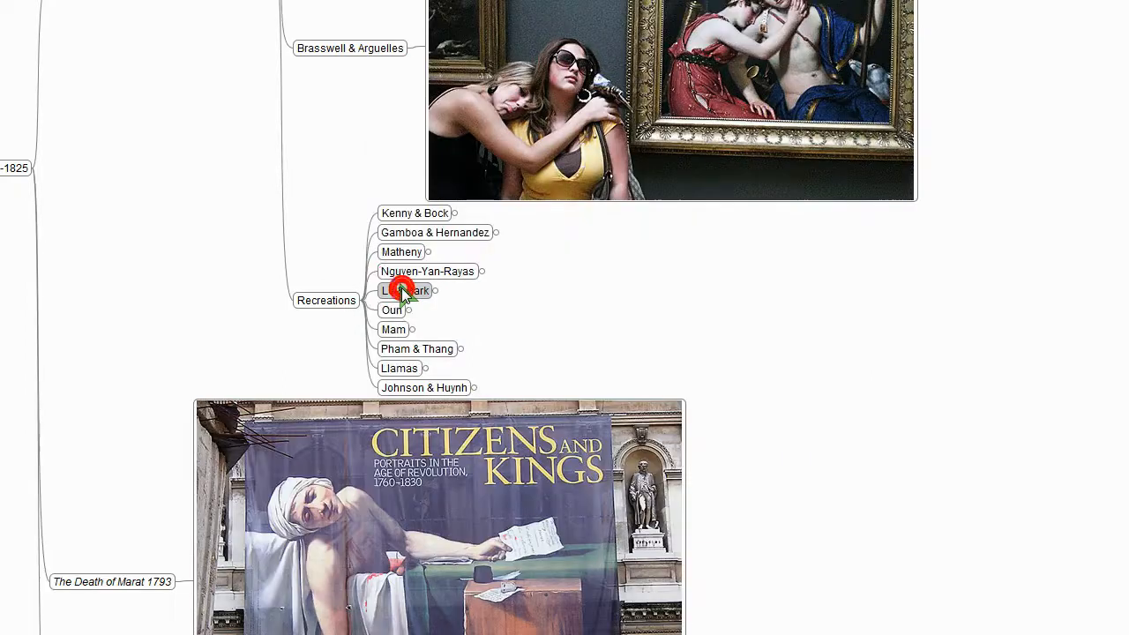
left_click(426, 271)
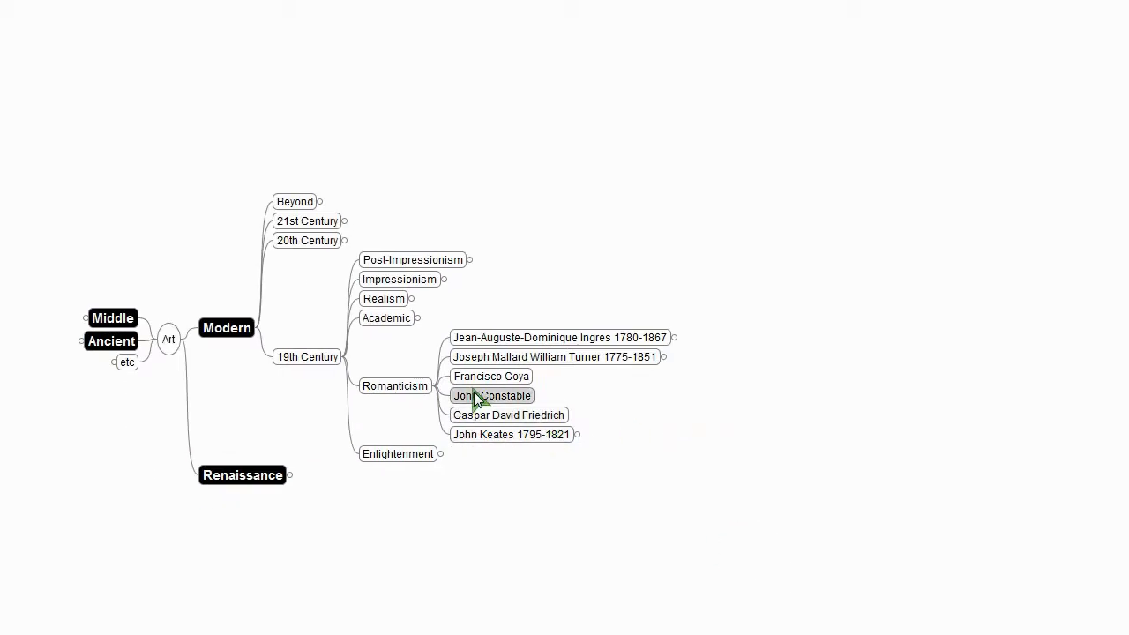
left_click(386, 317)
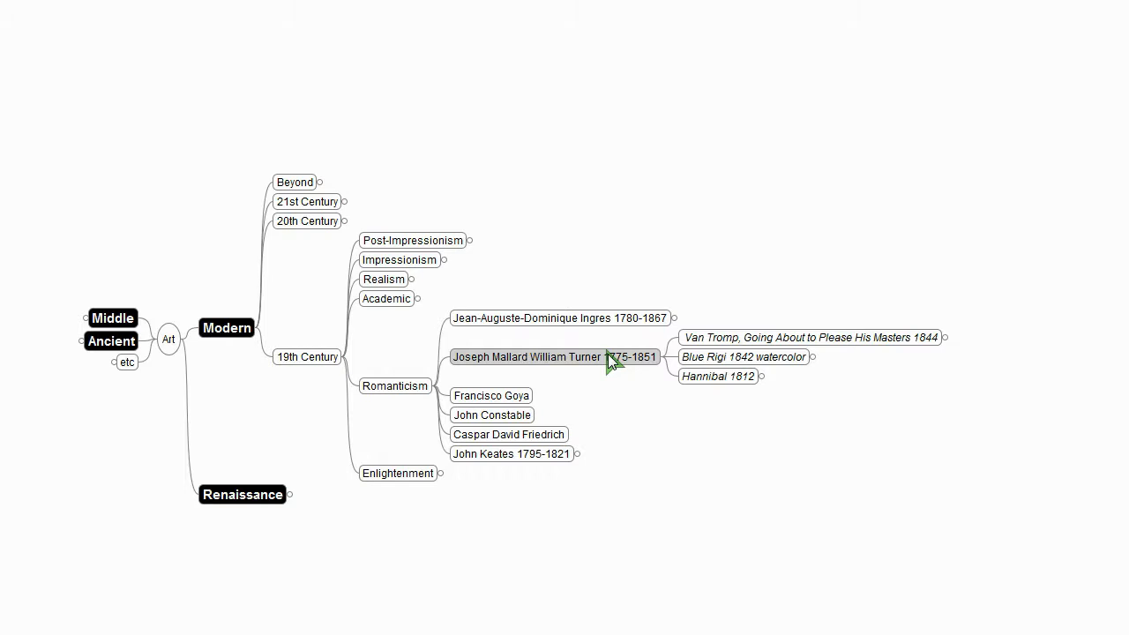
left_click(664, 357)
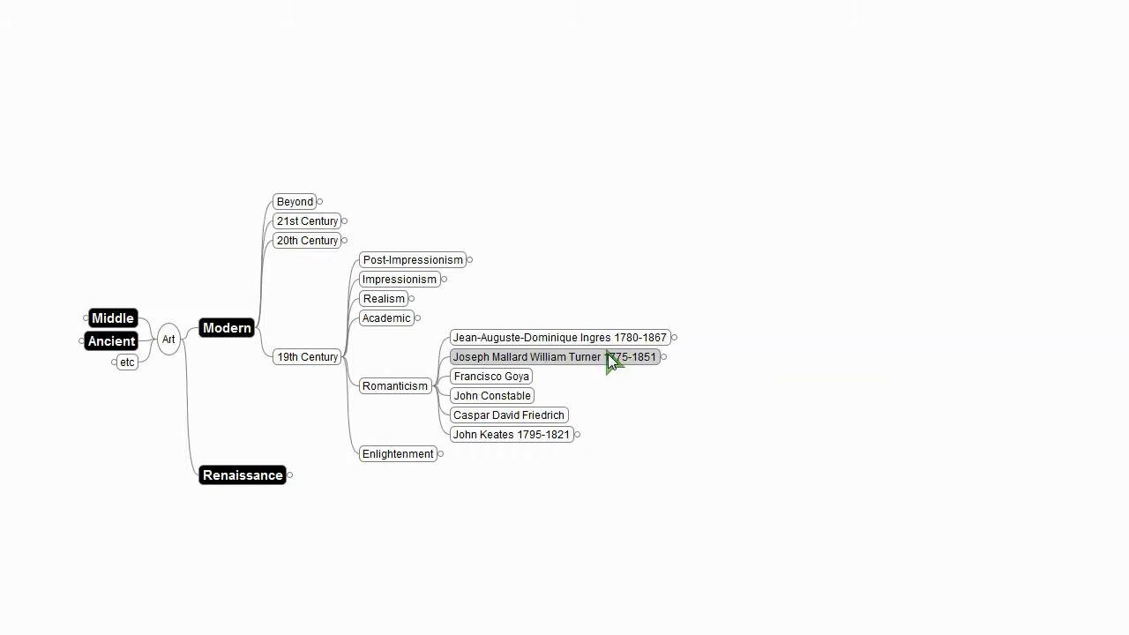
mouse_move(608, 360)
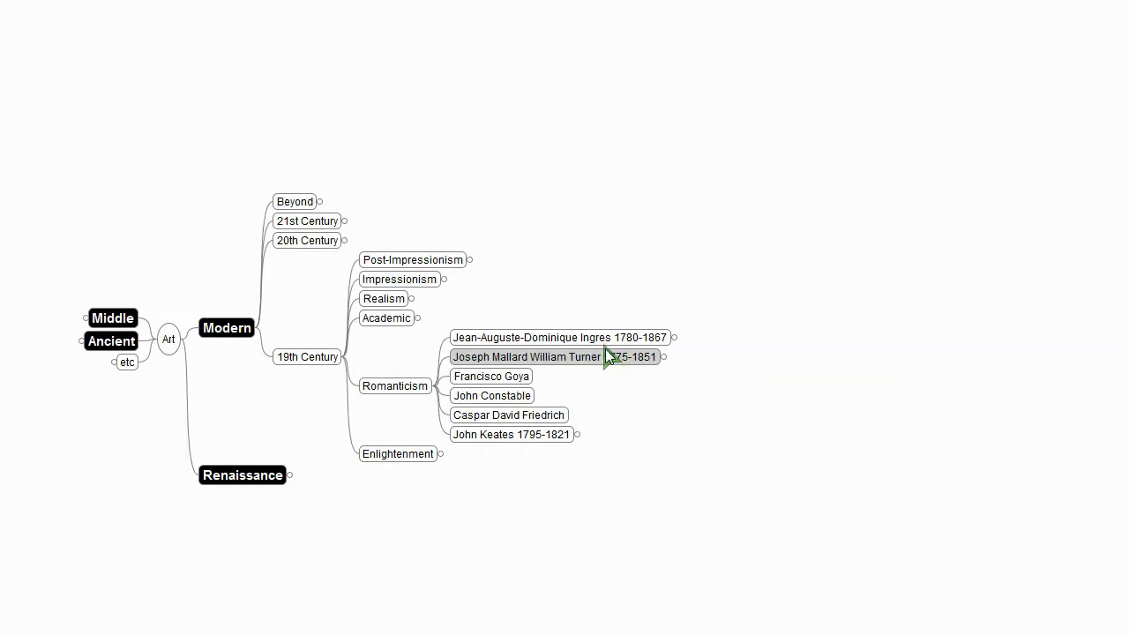
mouse_move(604, 368)
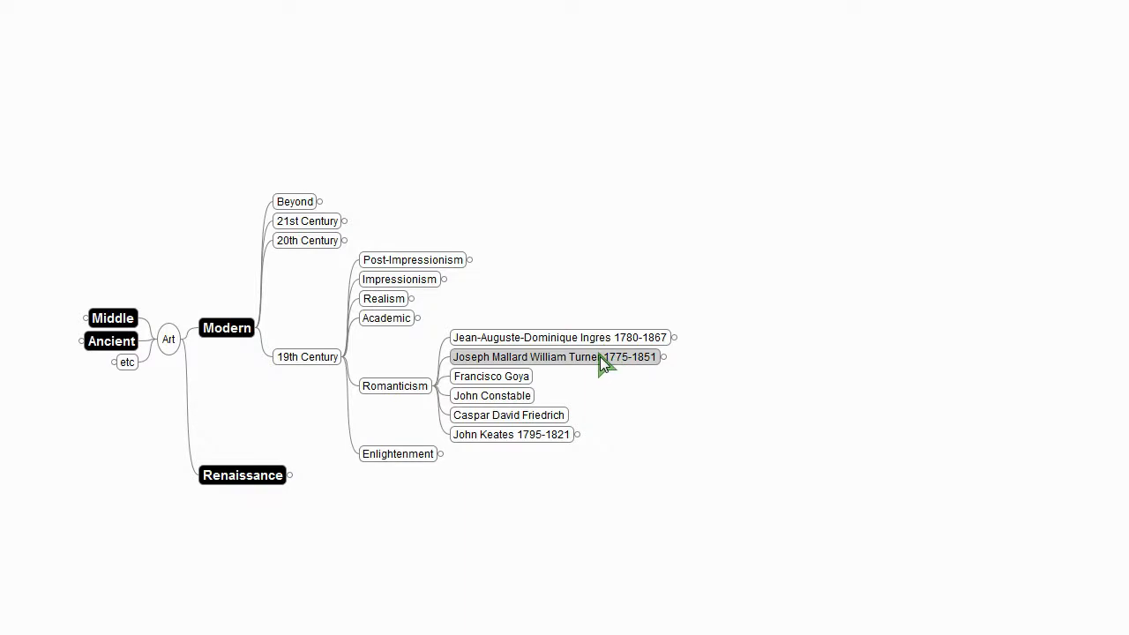
mouse_move(603, 318)
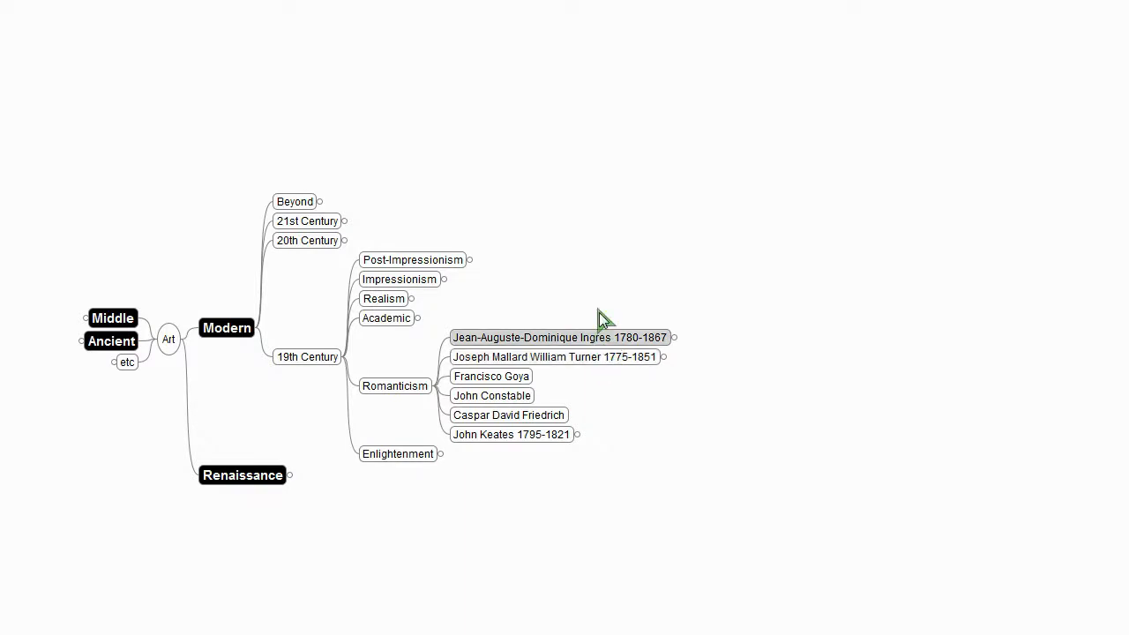
Step: Expand Ingres to Grand Odalisque 1814 and show the Reproduction @ Louvre photo
left_click(674, 337)
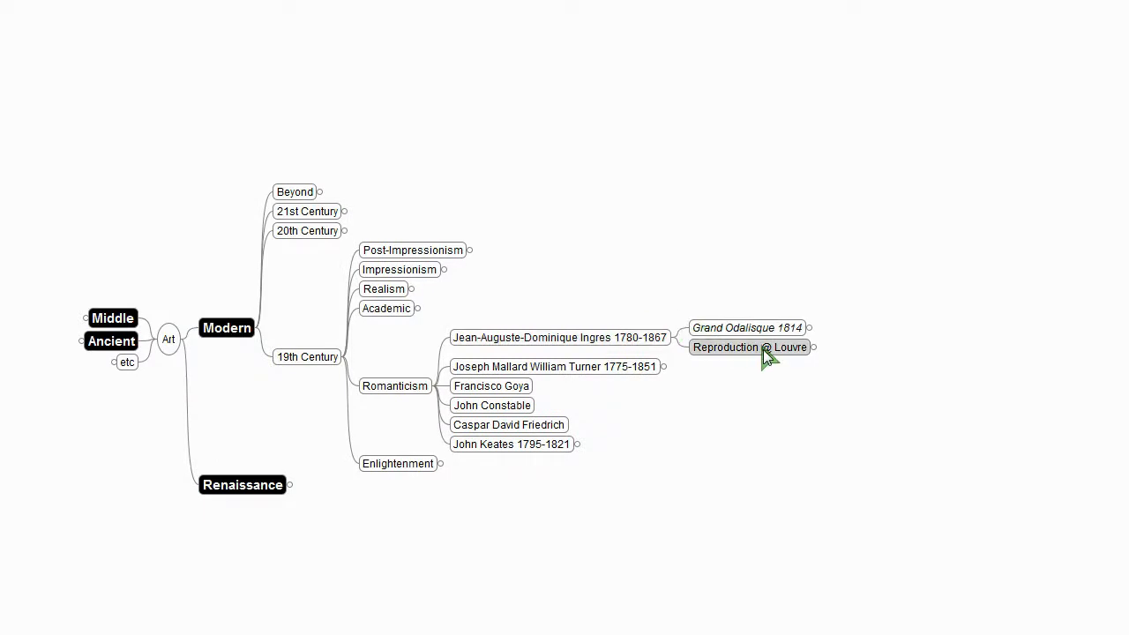
left_click(750, 346)
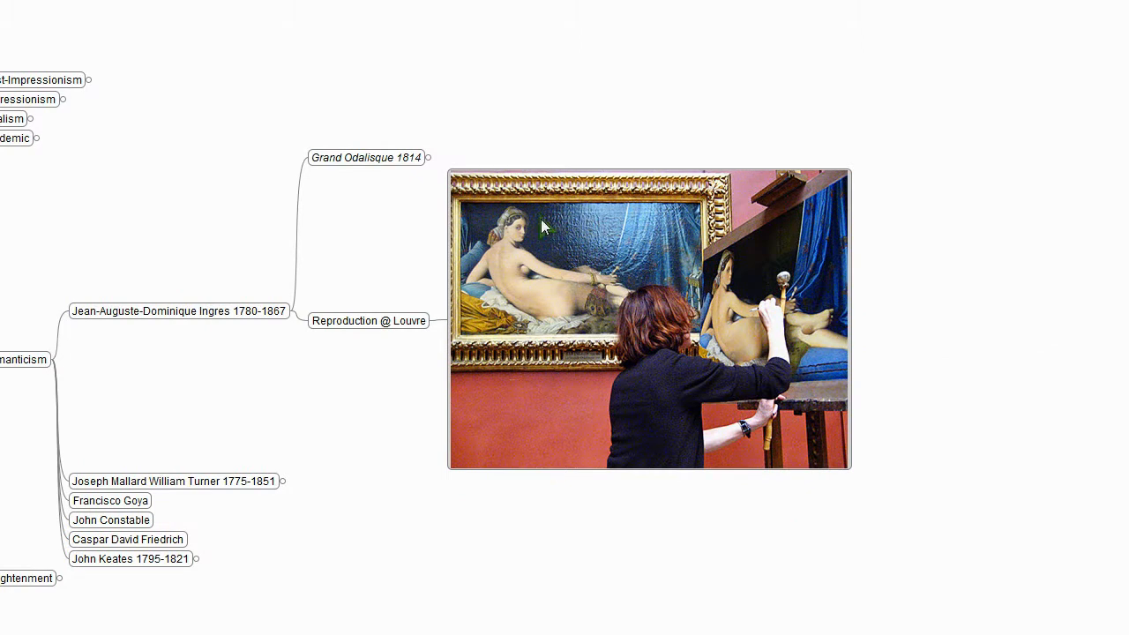
mouse_move(744, 363)
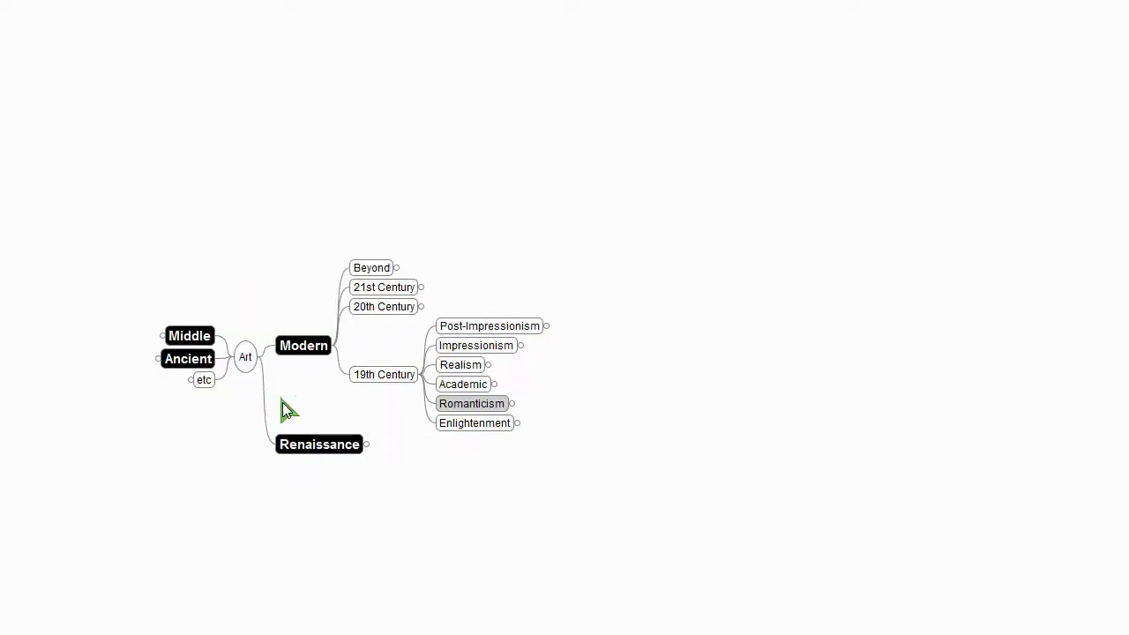
Step: Expand Realism to Gustave Courbet 1819-1877 with his three works and Flickr link
left_click(459, 363)
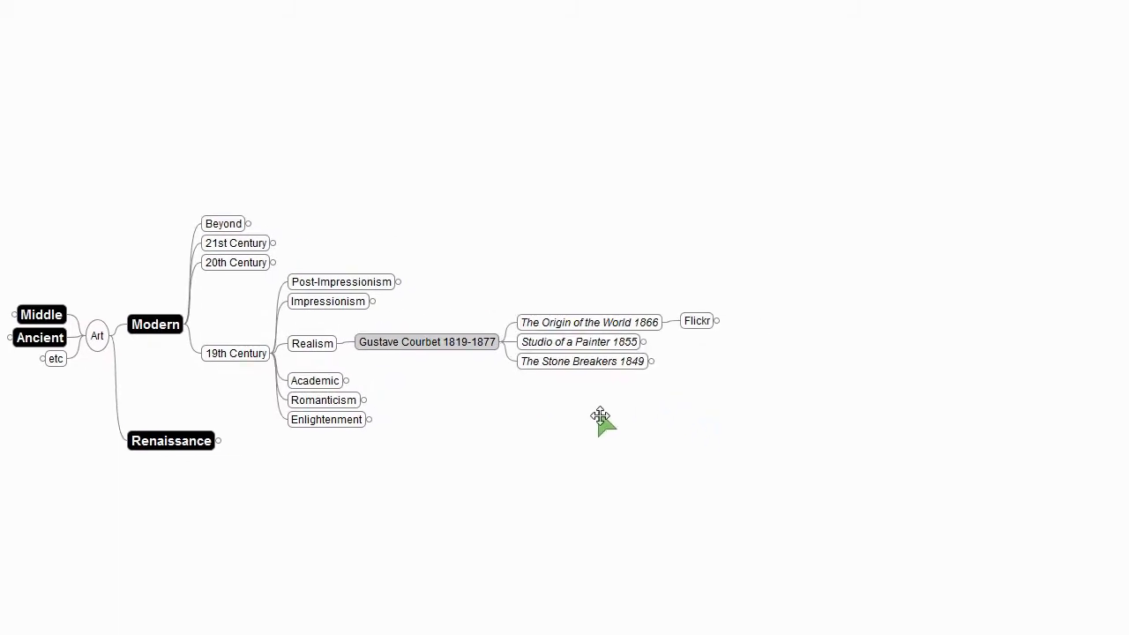
left_click(582, 360)
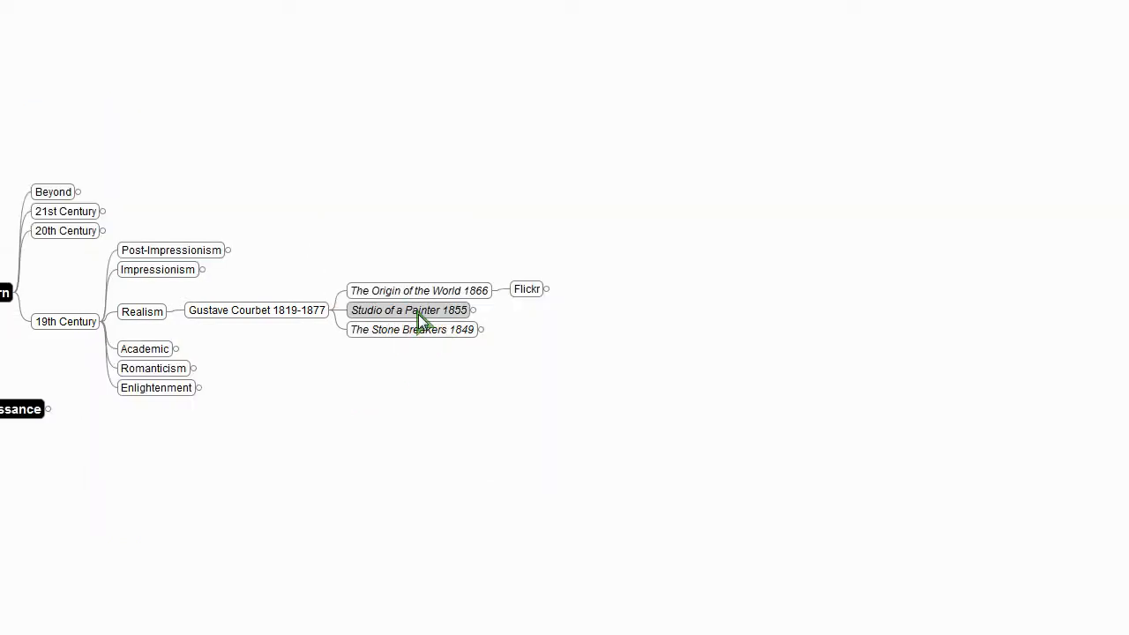
Step: View the Studio of a Painter 1855 picture, then fold Realism away
left_click(409, 310)
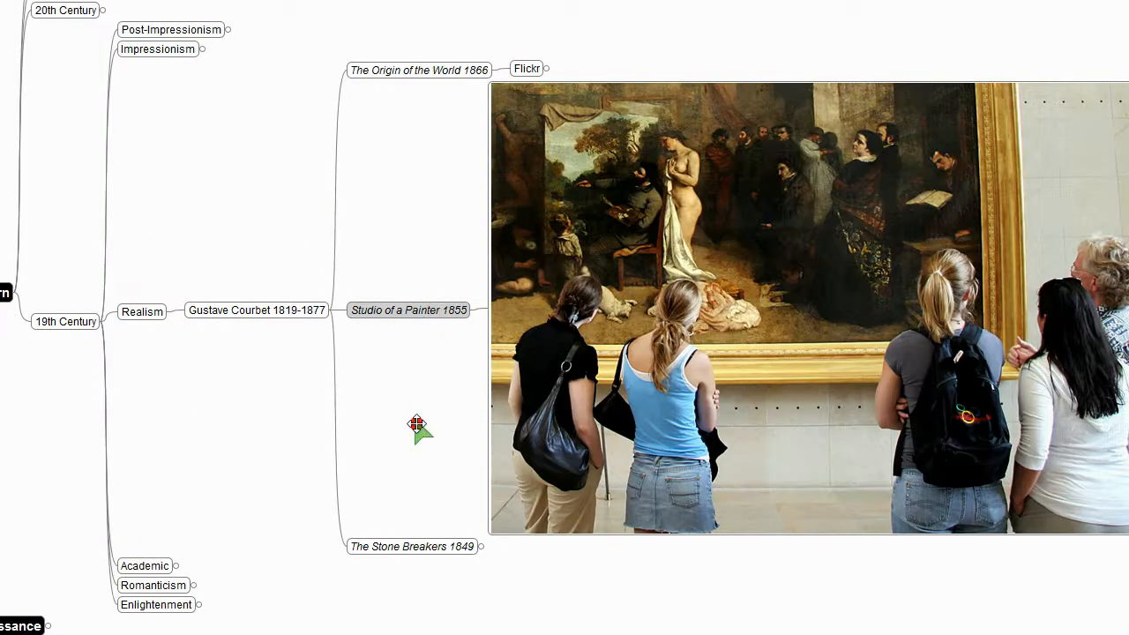
left_click(525, 67)
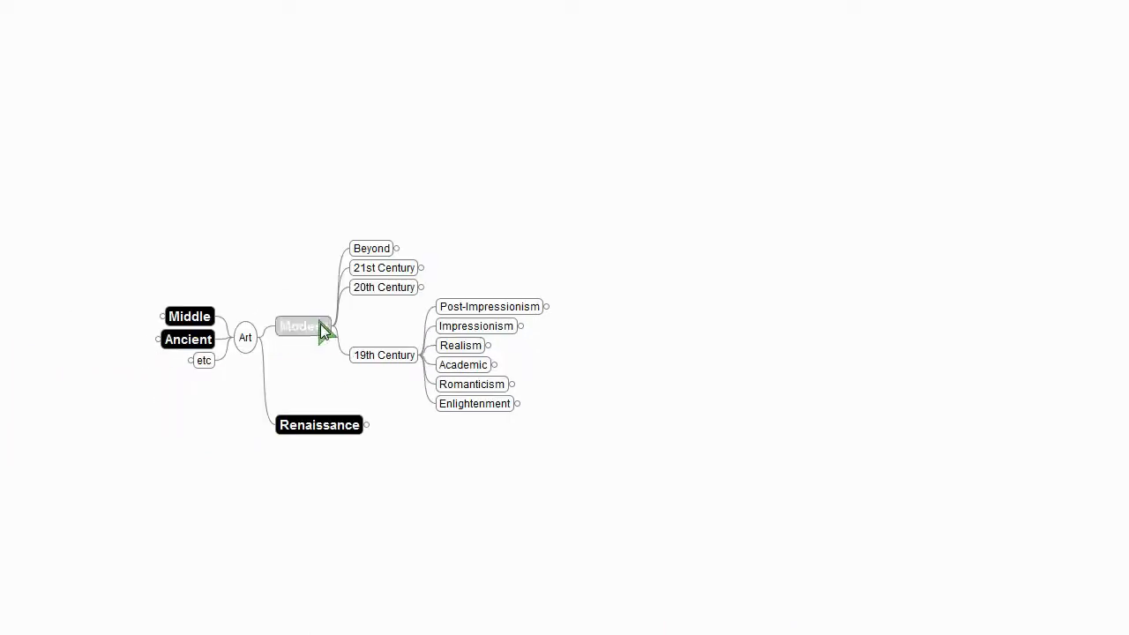
Step: Expand Impressionism to Claude Monet's entries and show the Mon-Man timeline image
left_click(520, 324)
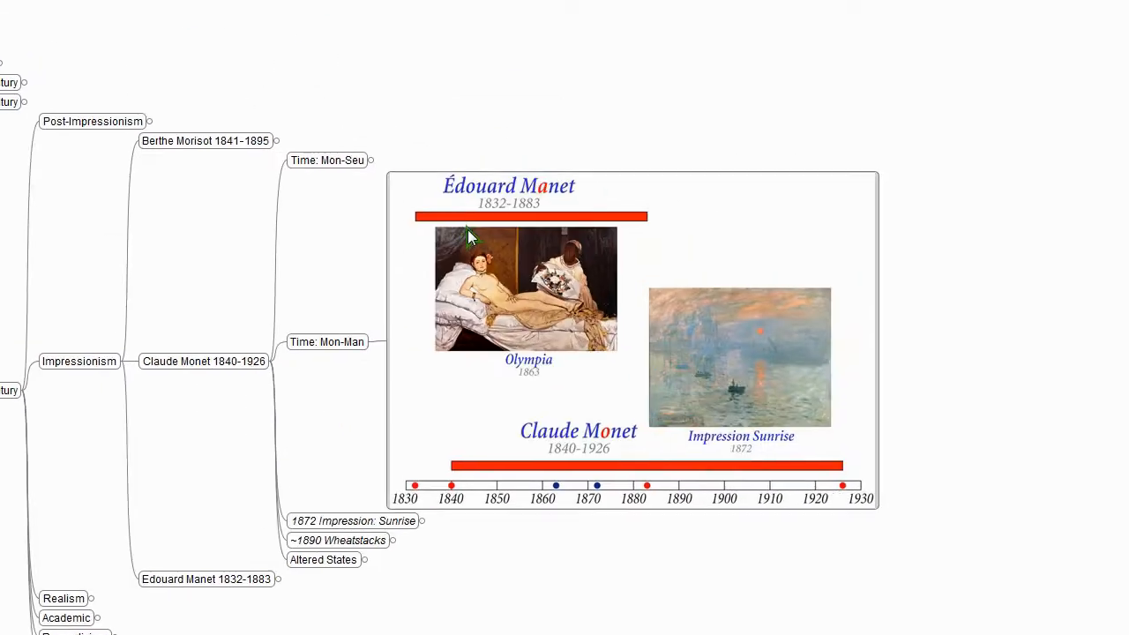
mouse_move(536, 298)
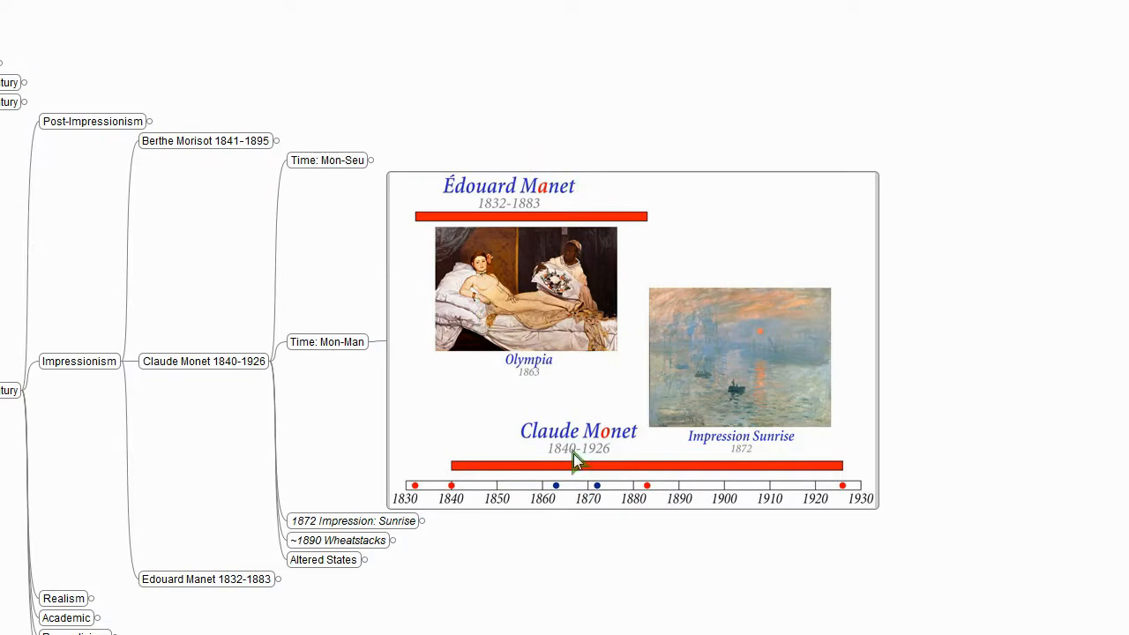
mouse_move(769, 354)
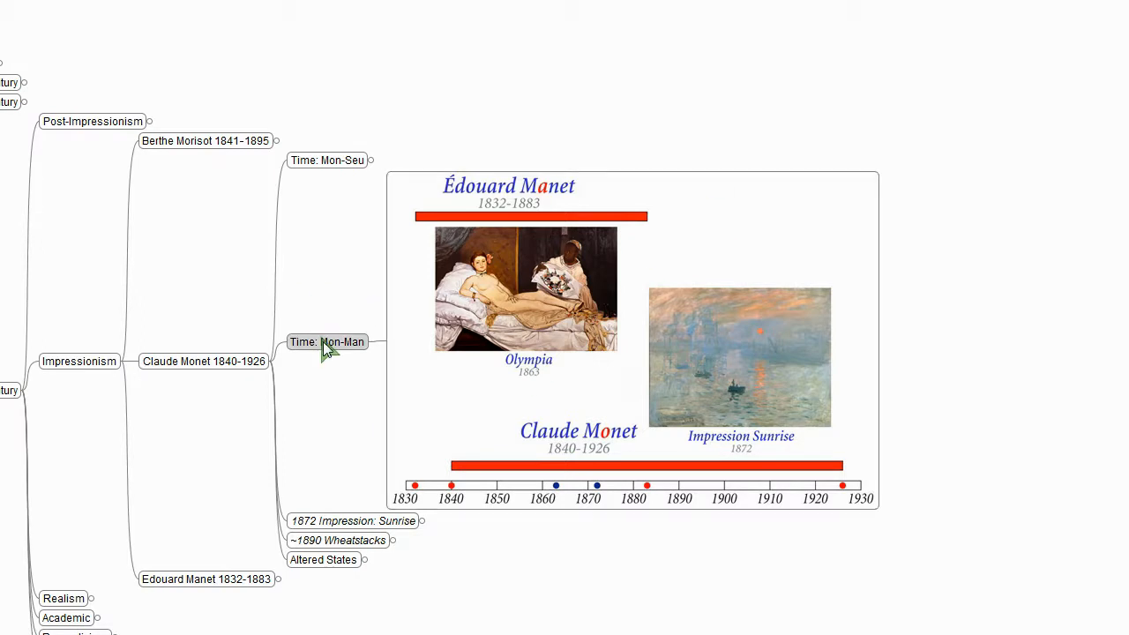
left_click(353, 520)
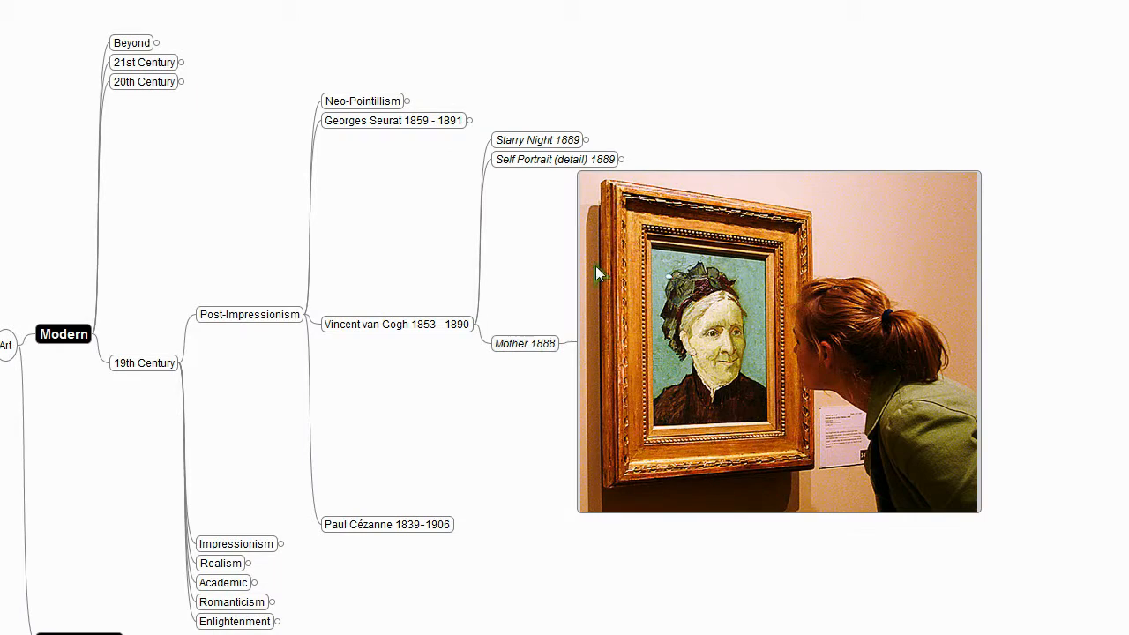
Step: Hide Van Gogh's Mother 1888 picture, leaving his three works listed
left_click(526, 342)
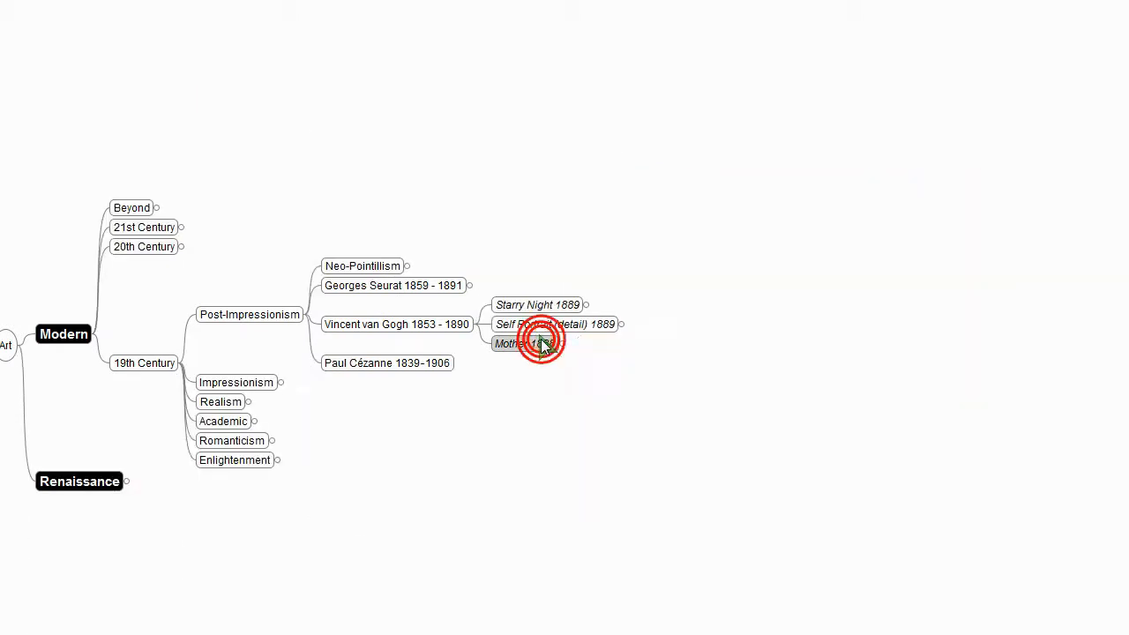